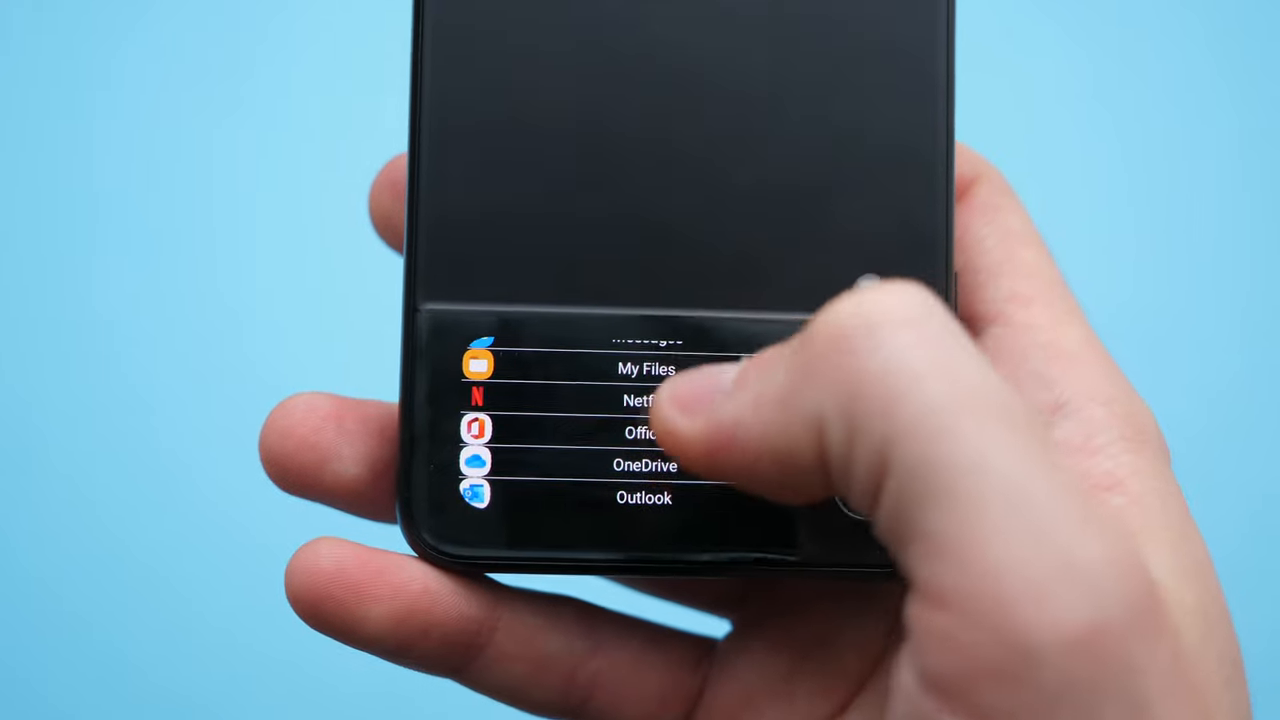
Scroll through the full alphabetical app list in ZFlip Launcher on the cover screen.
scroll("down", 3)
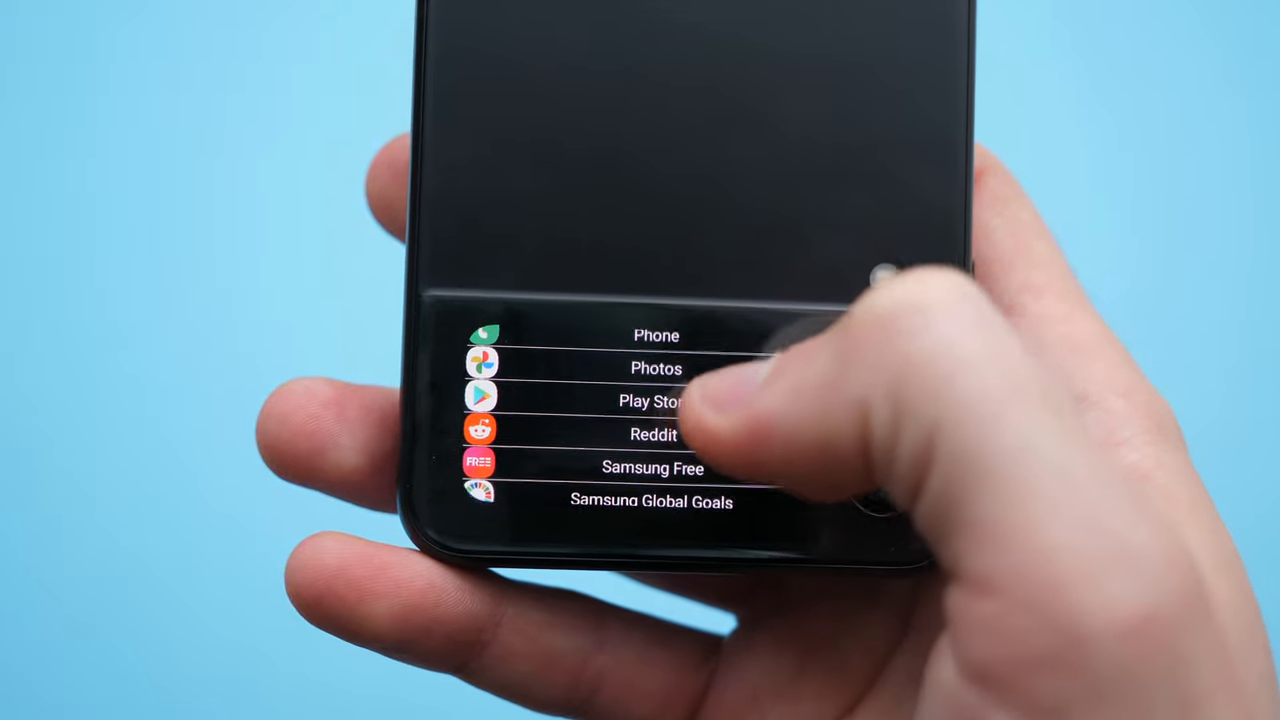
scroll("down", 3)
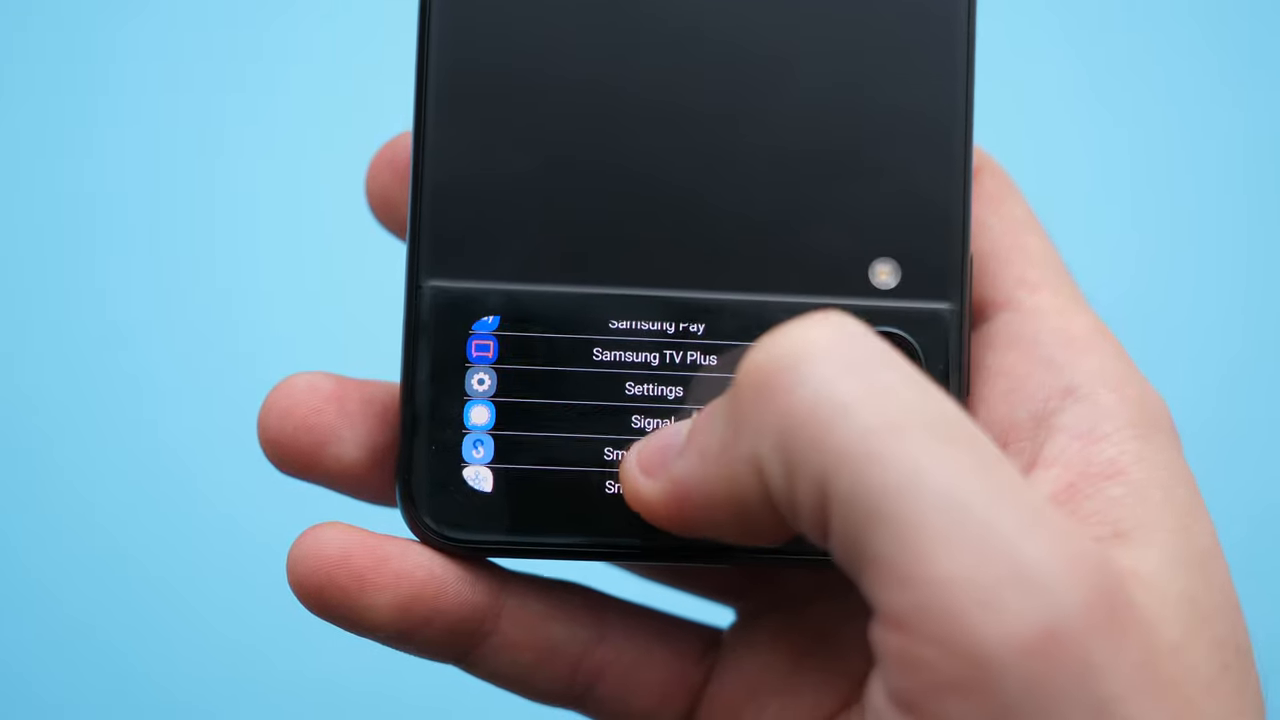
scroll("down", 3)
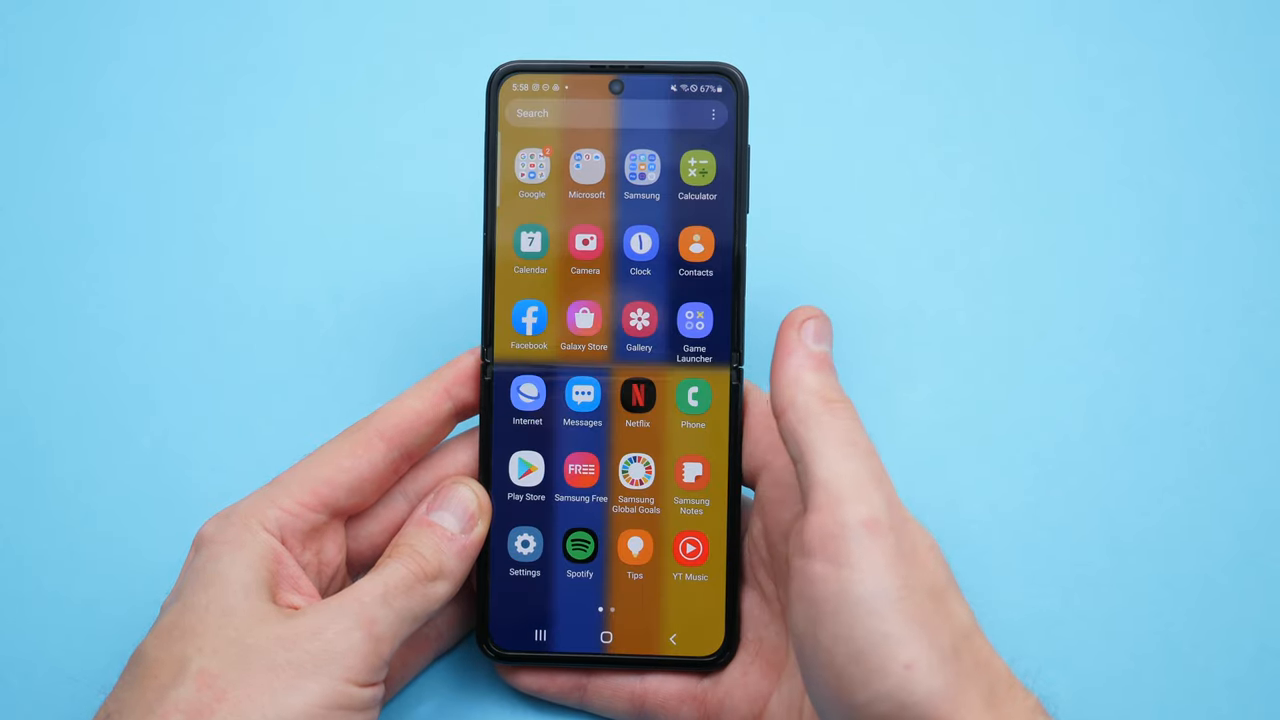
scroll("left", 3)
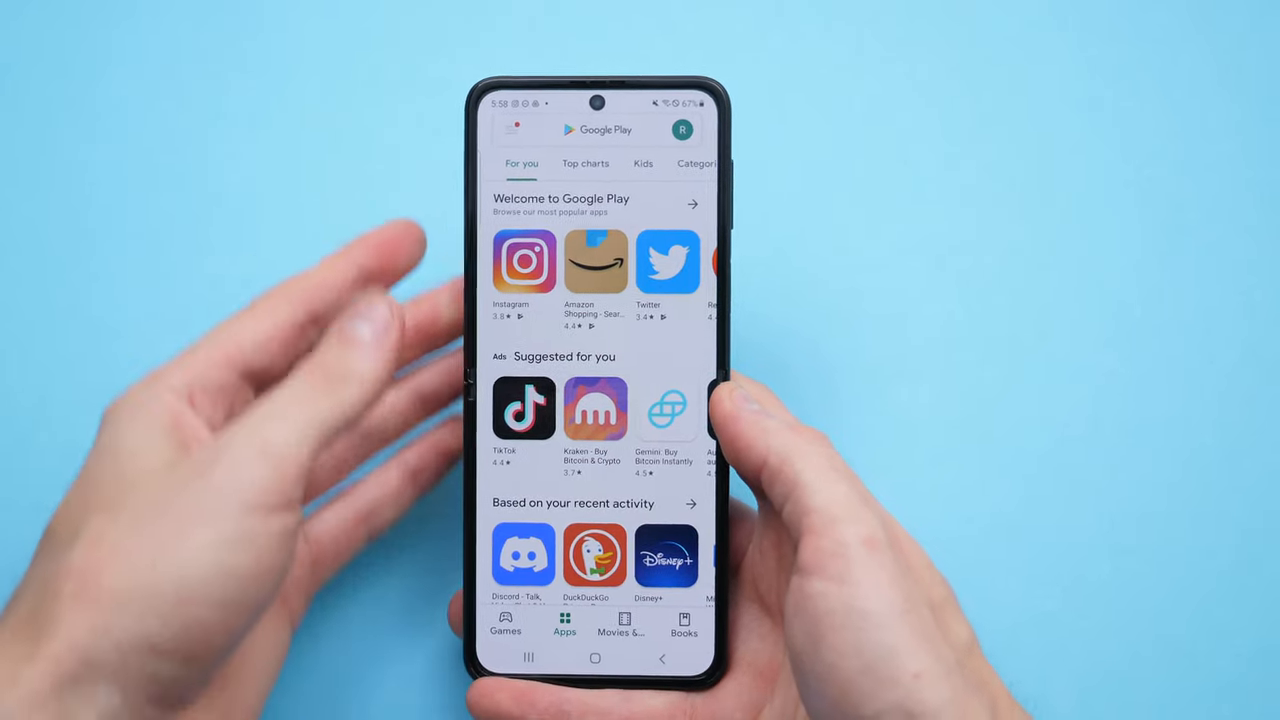
Search Play Store for Samsung Health, reach its page and answer the uninstall prompt.
left_click(600, 128)
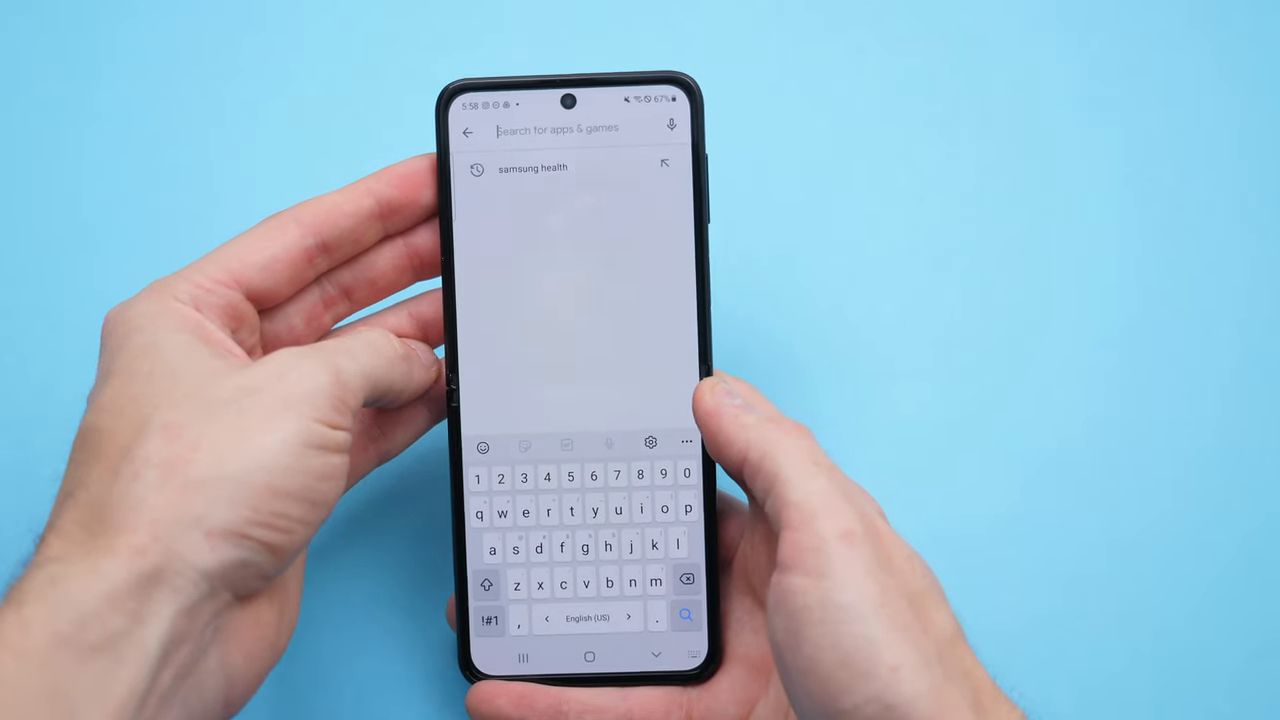
left_click(532, 168)
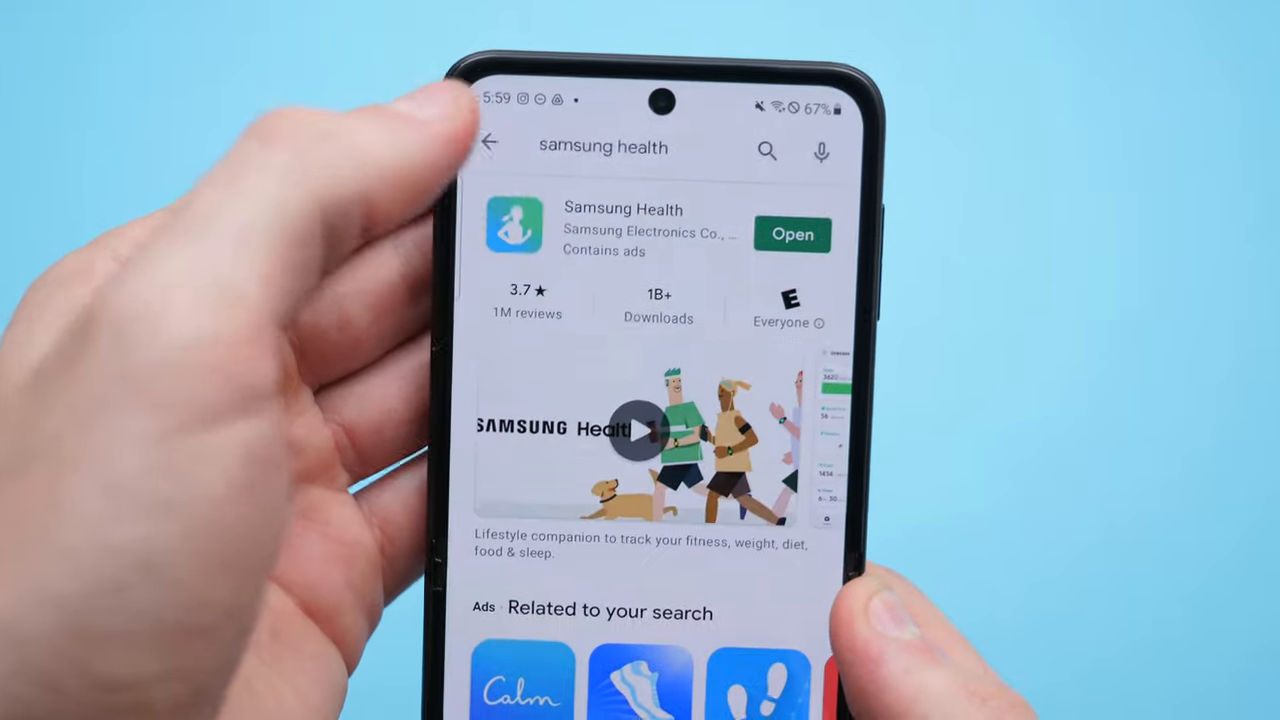
left_click(576, 312)
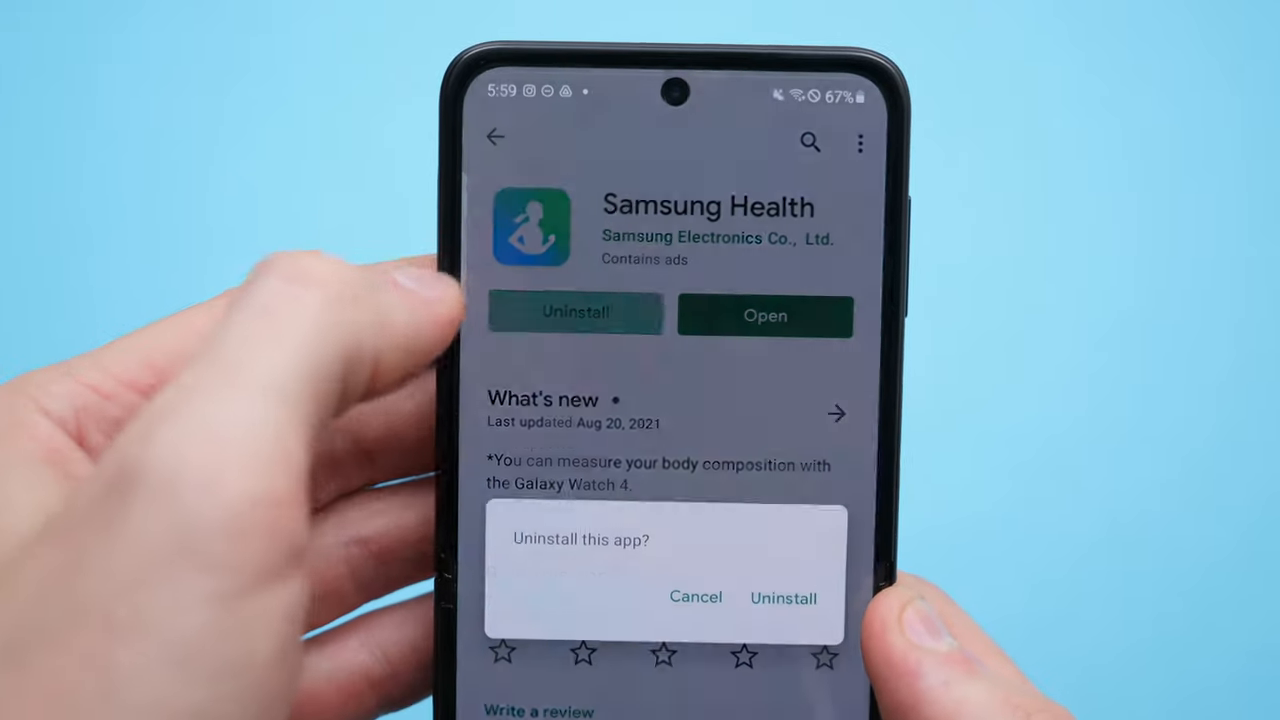
left_click(784, 598)
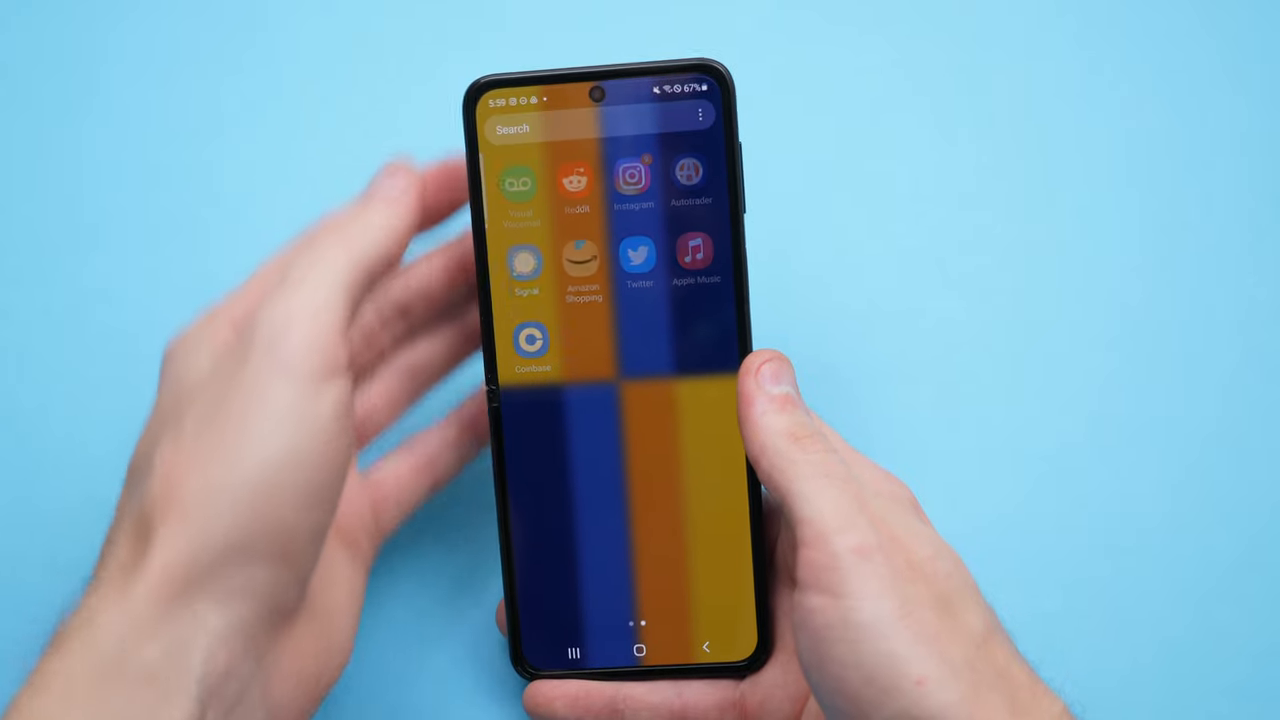
type("sams")
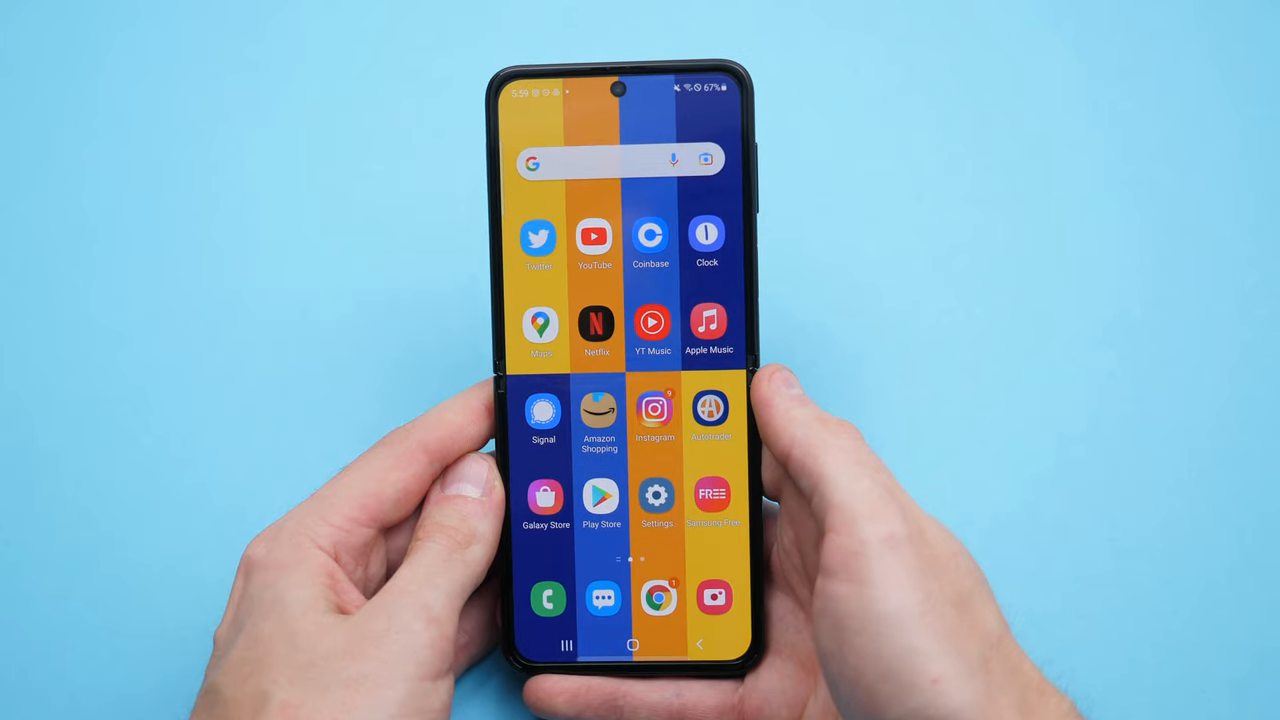
Review the Lock screen options in Settings and return to the main settings list.
left_click(656, 496)
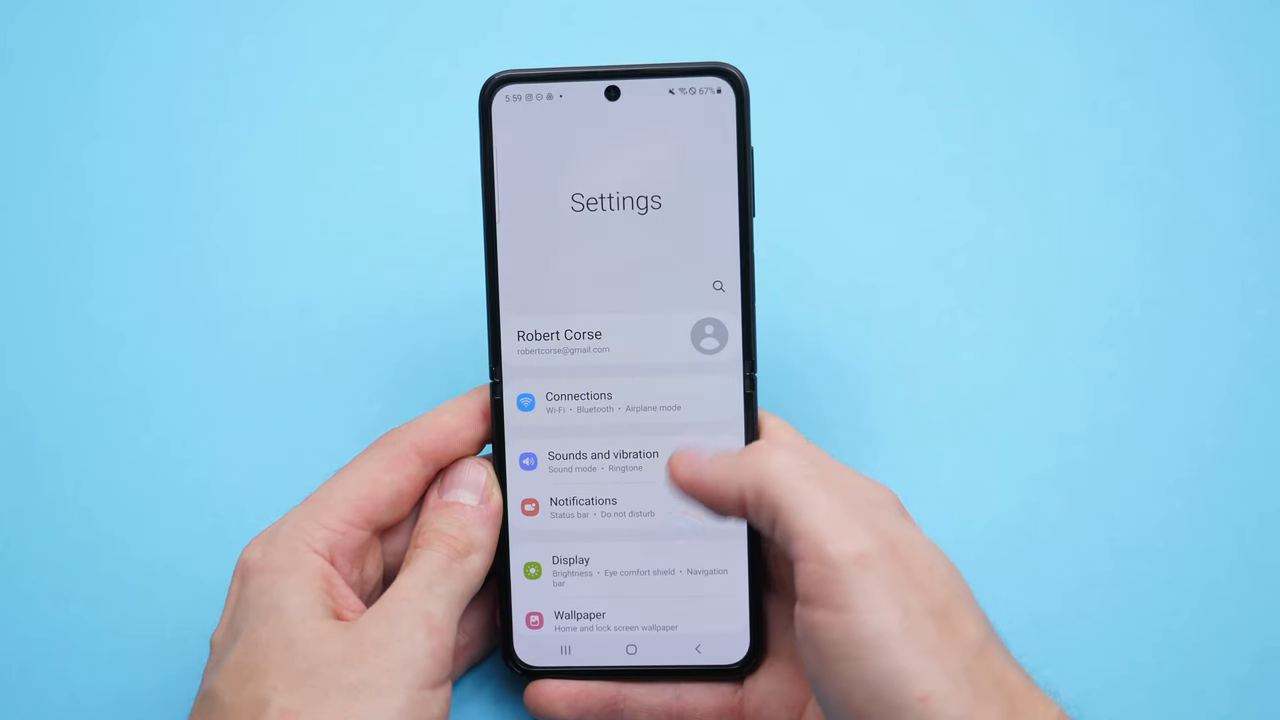
scroll("down", 3)
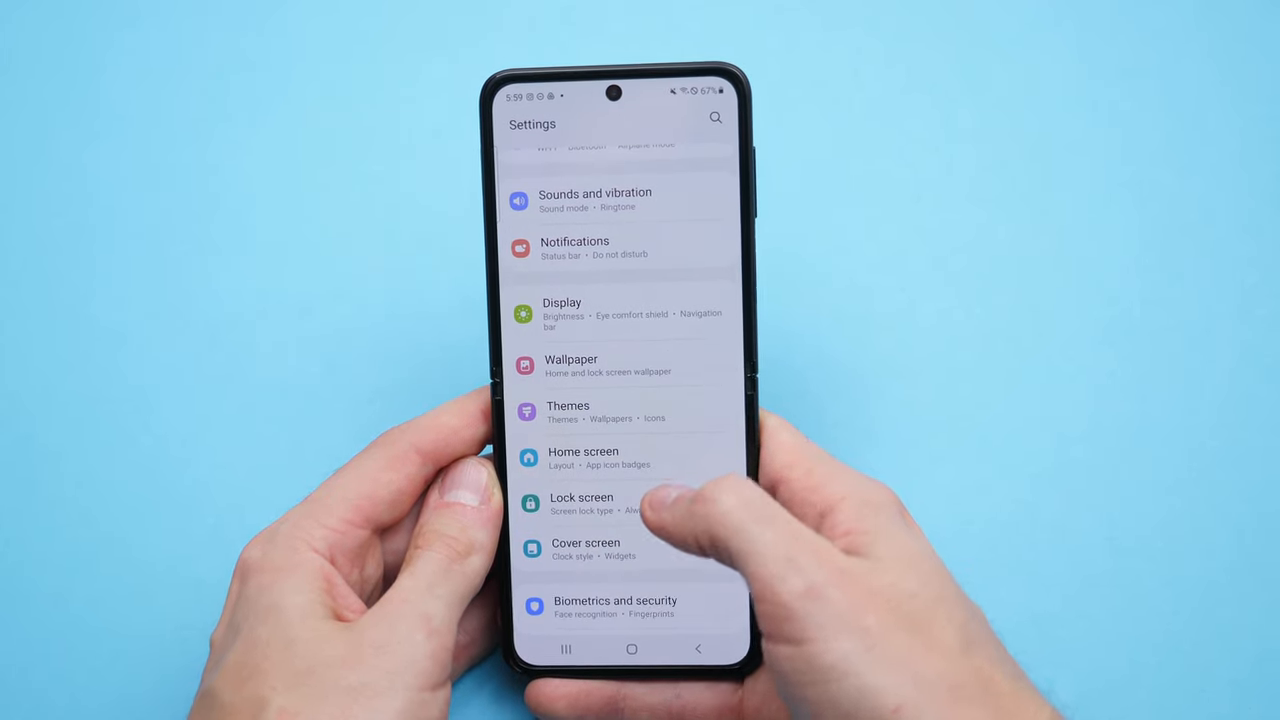
left_click(580, 504)
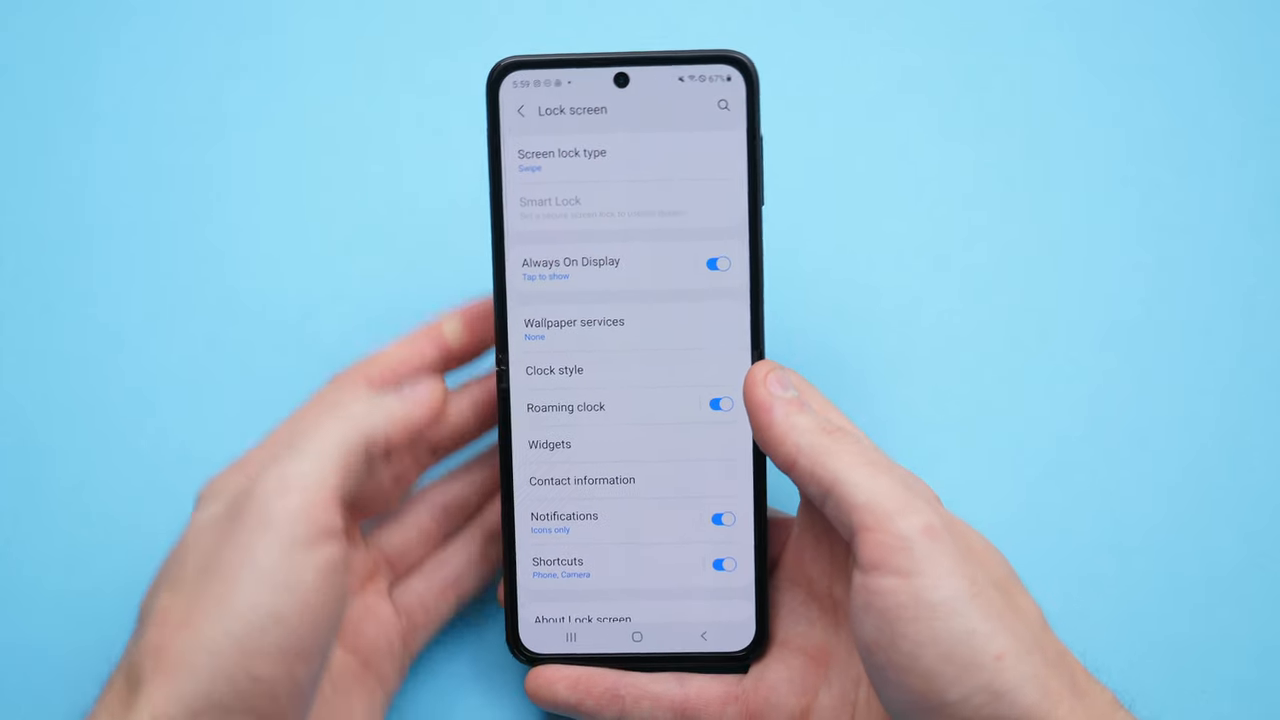
left_click(562, 158)
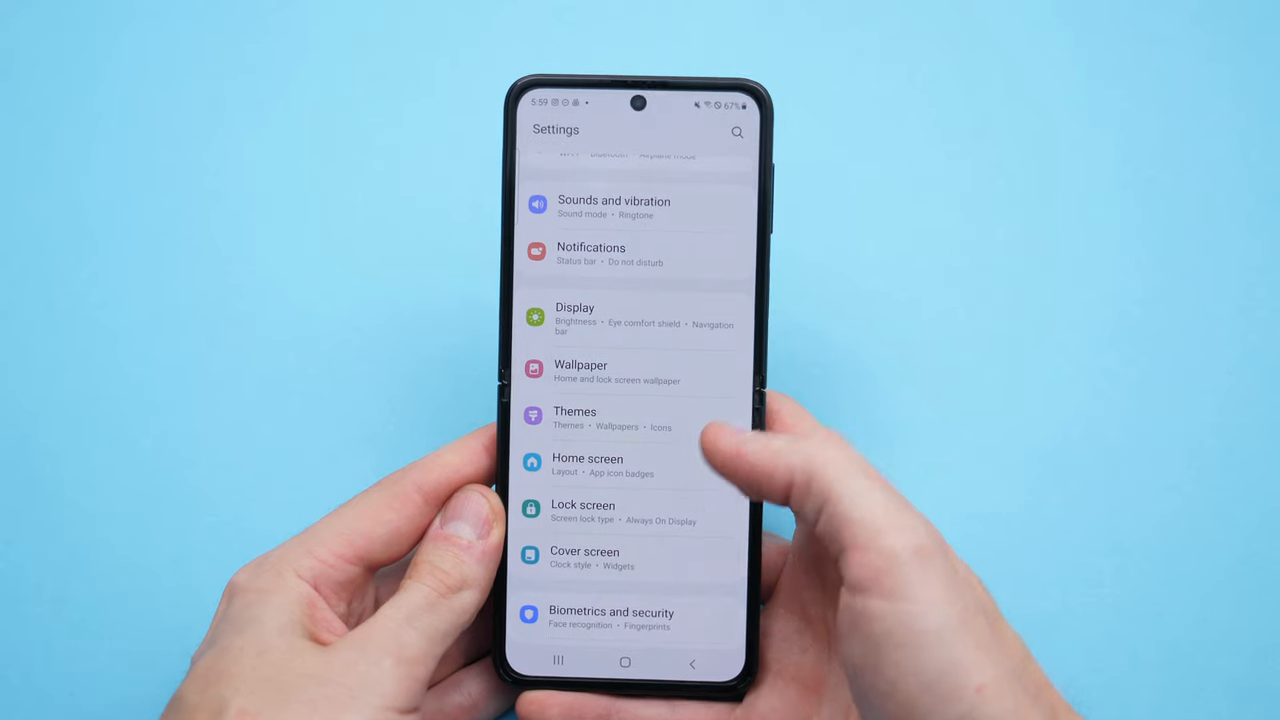
Reach Chrome's app info page in the Settings apps list.
scroll("down", 3)
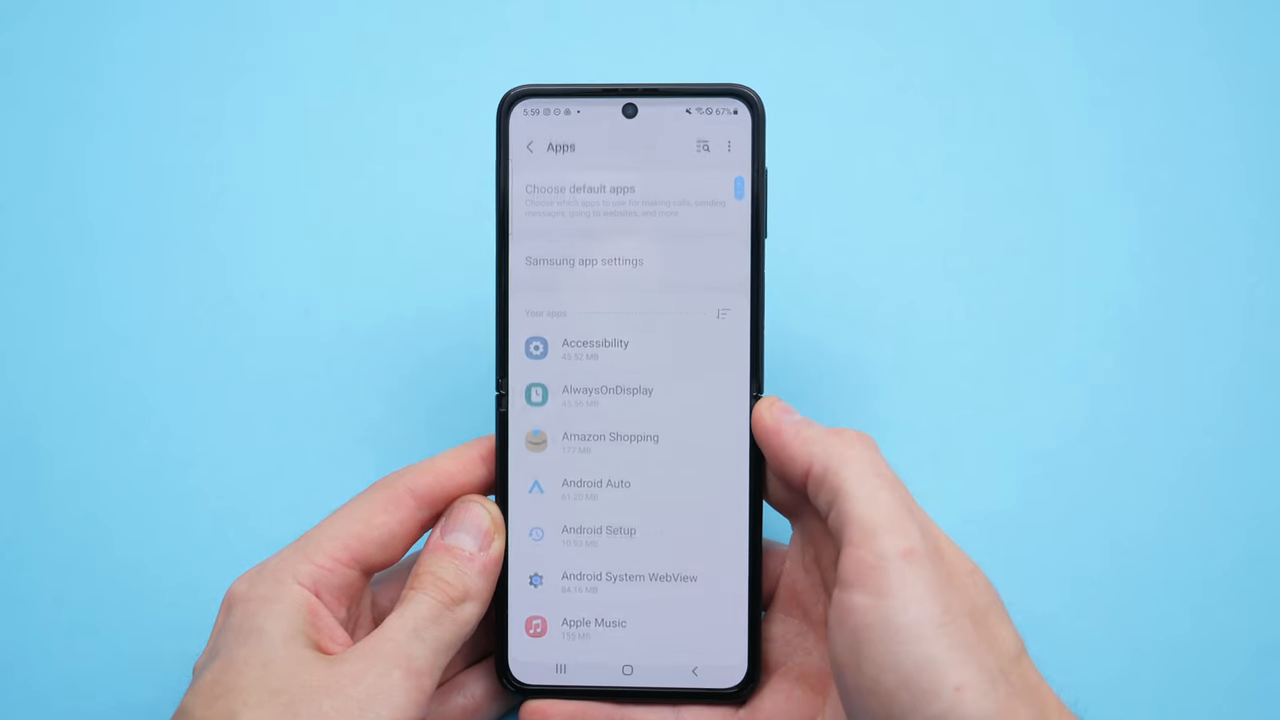
scroll("down", 3)
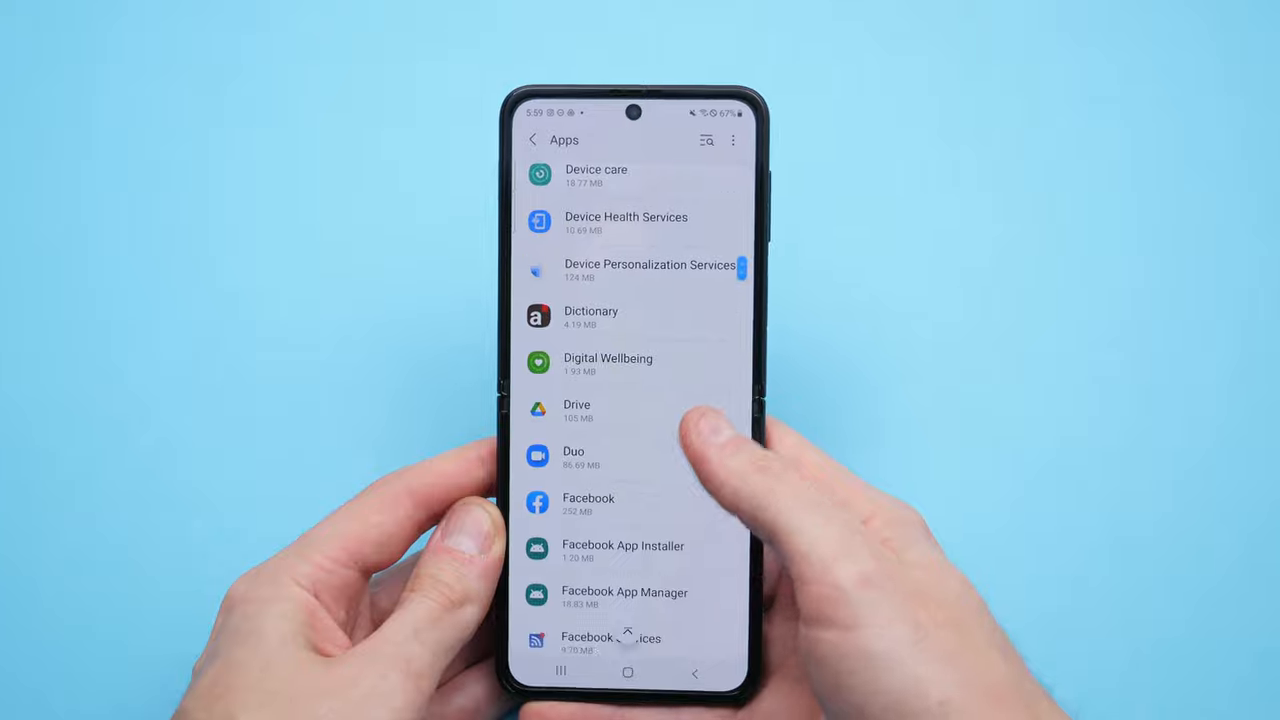
scroll("down", 3)
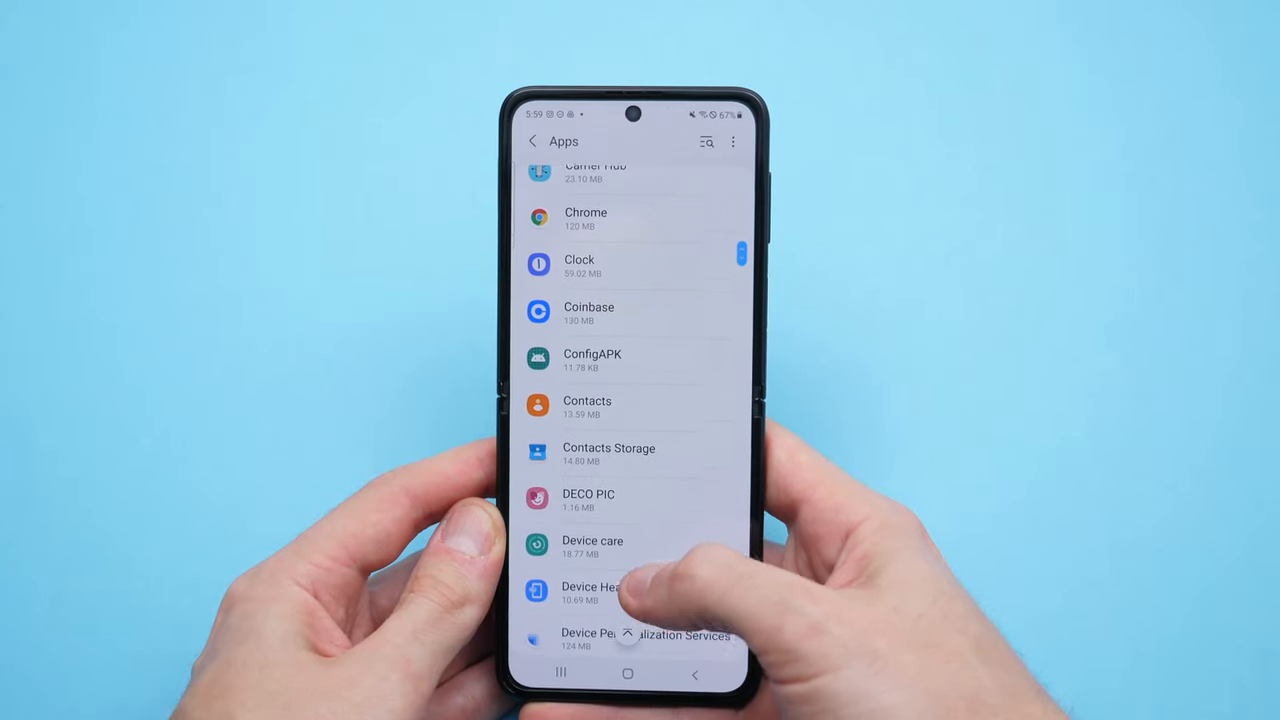
left_click(586, 218)
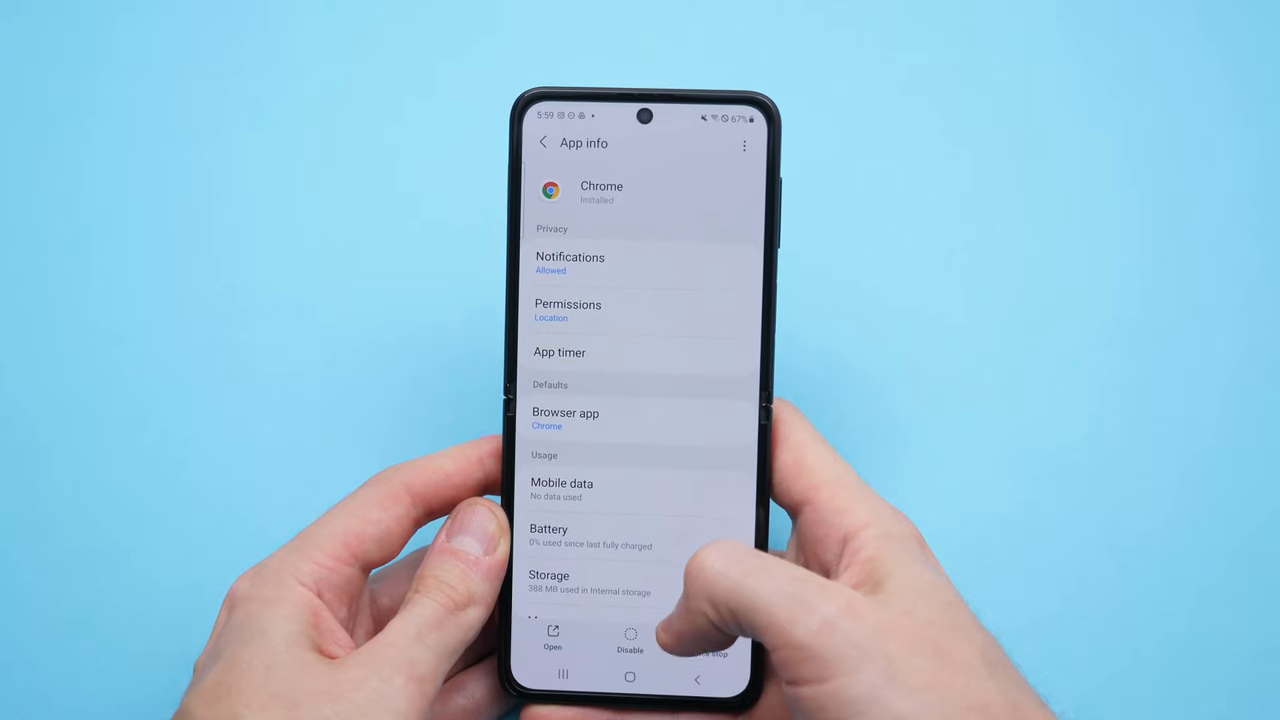
Switch on Allow from this source under Chrome's Install unknown apps permission.
scroll("down", 3)
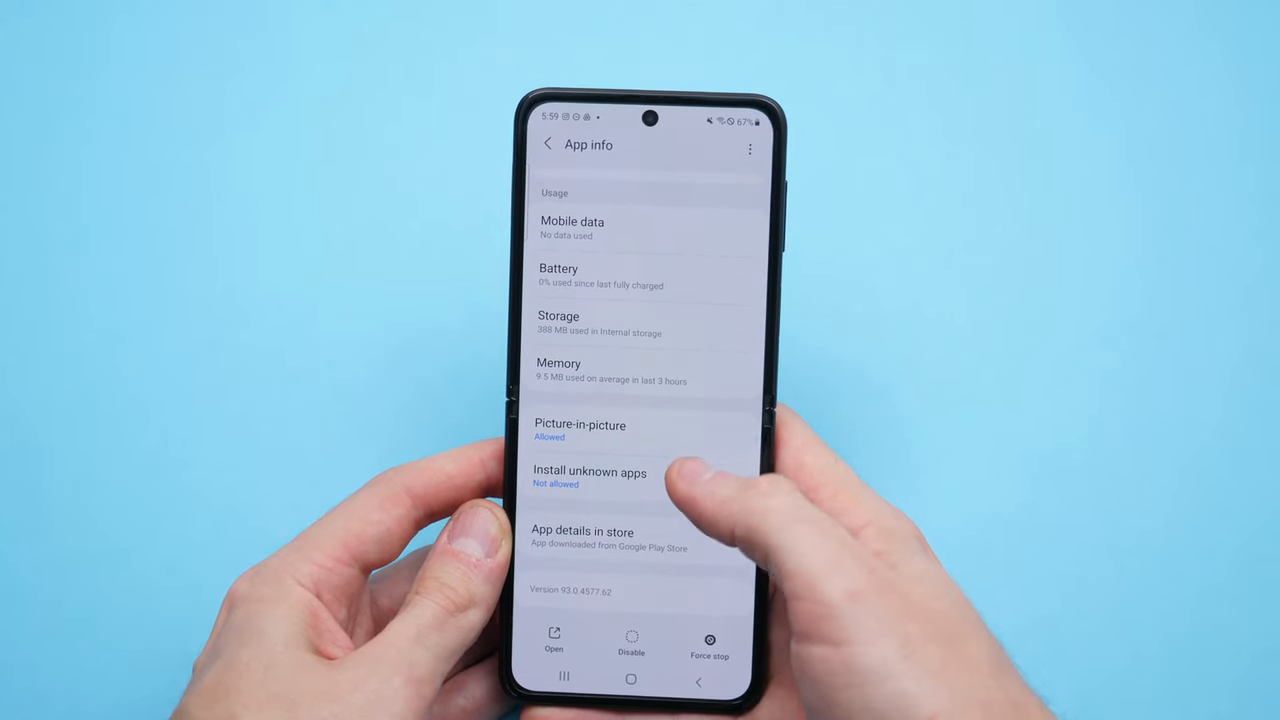
left_click(590, 476)
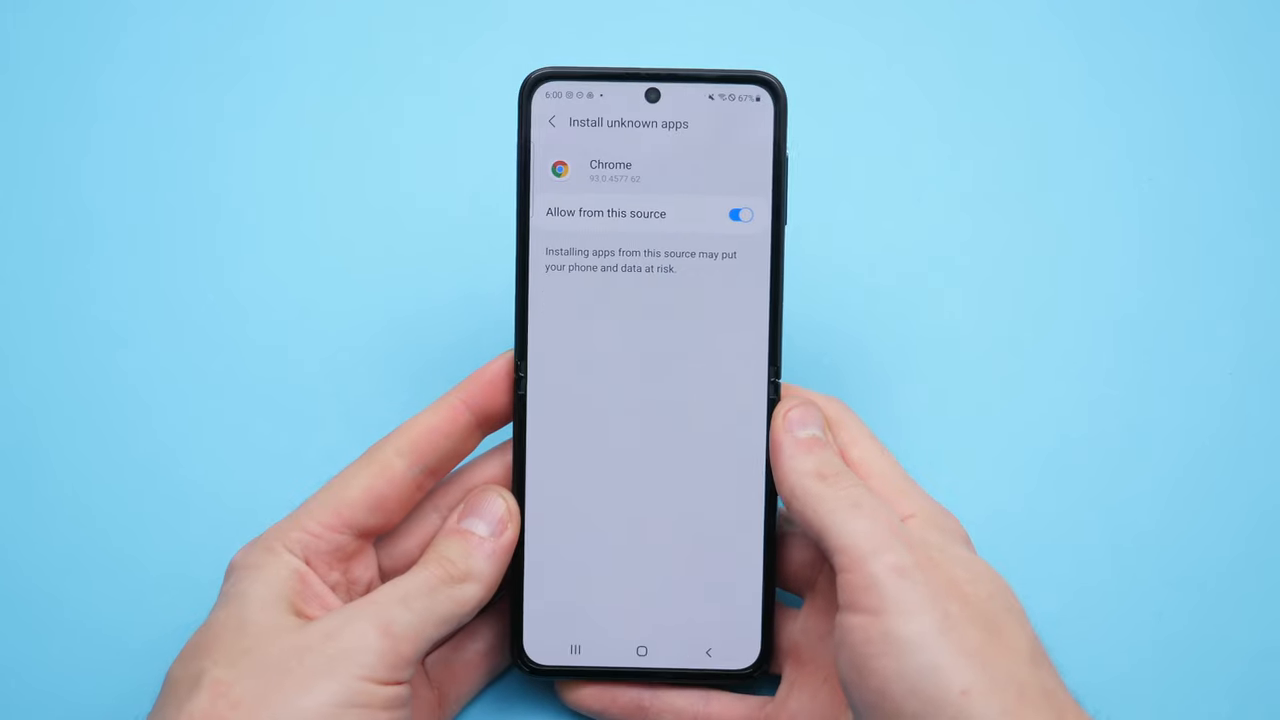
left_click(640, 652)
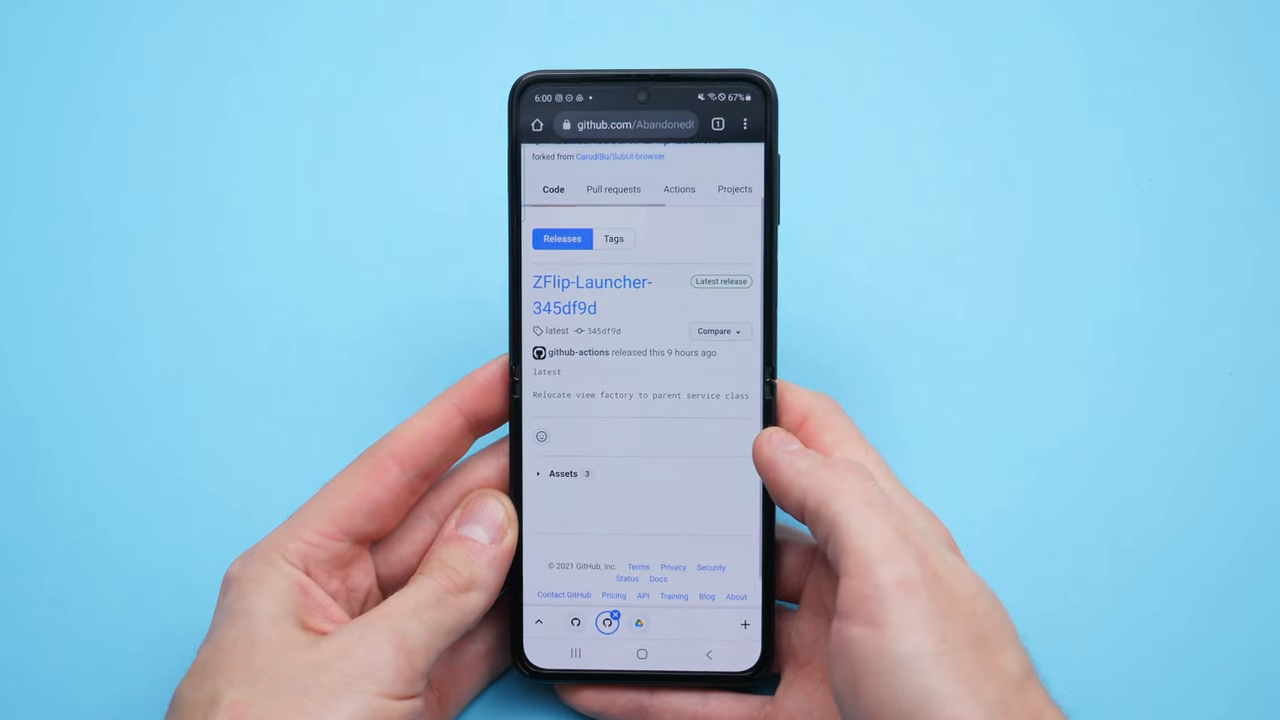
Download ZFlip-Launcher-345df9d-signed.apk again from the GitHub release assets.
scroll("down", 3)
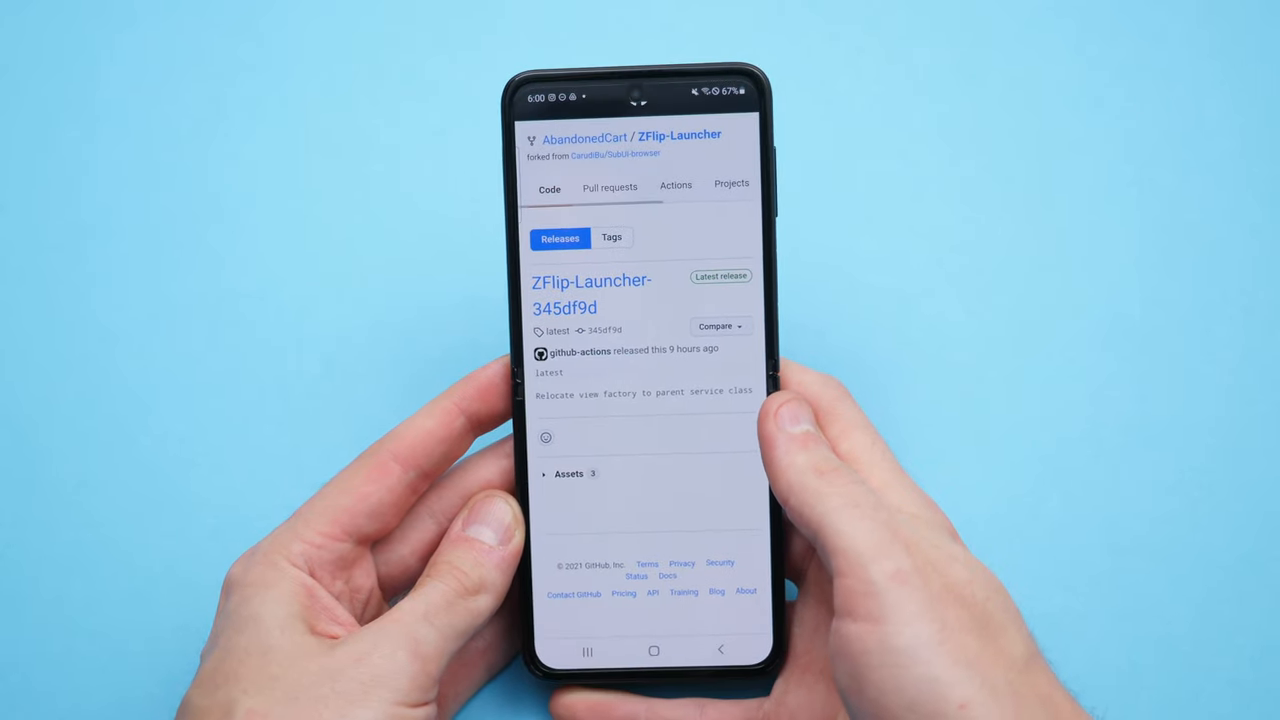
left_click(568, 472)
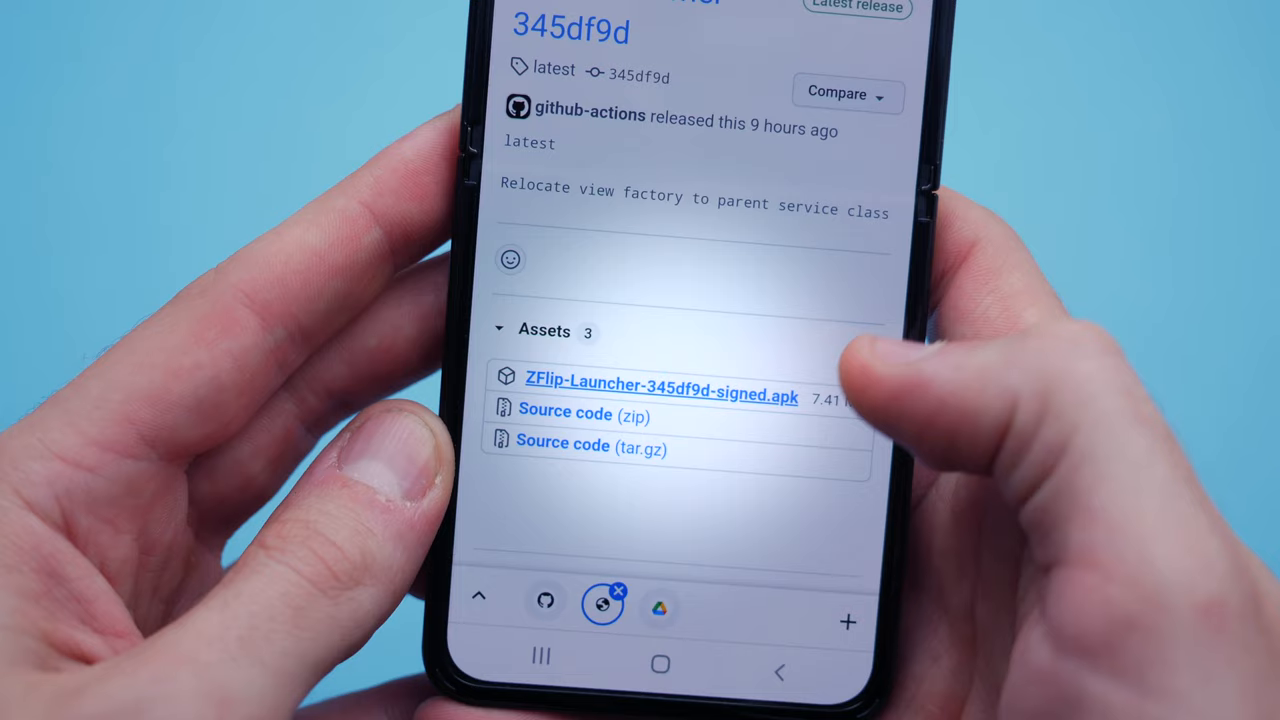
left_click(660, 394)
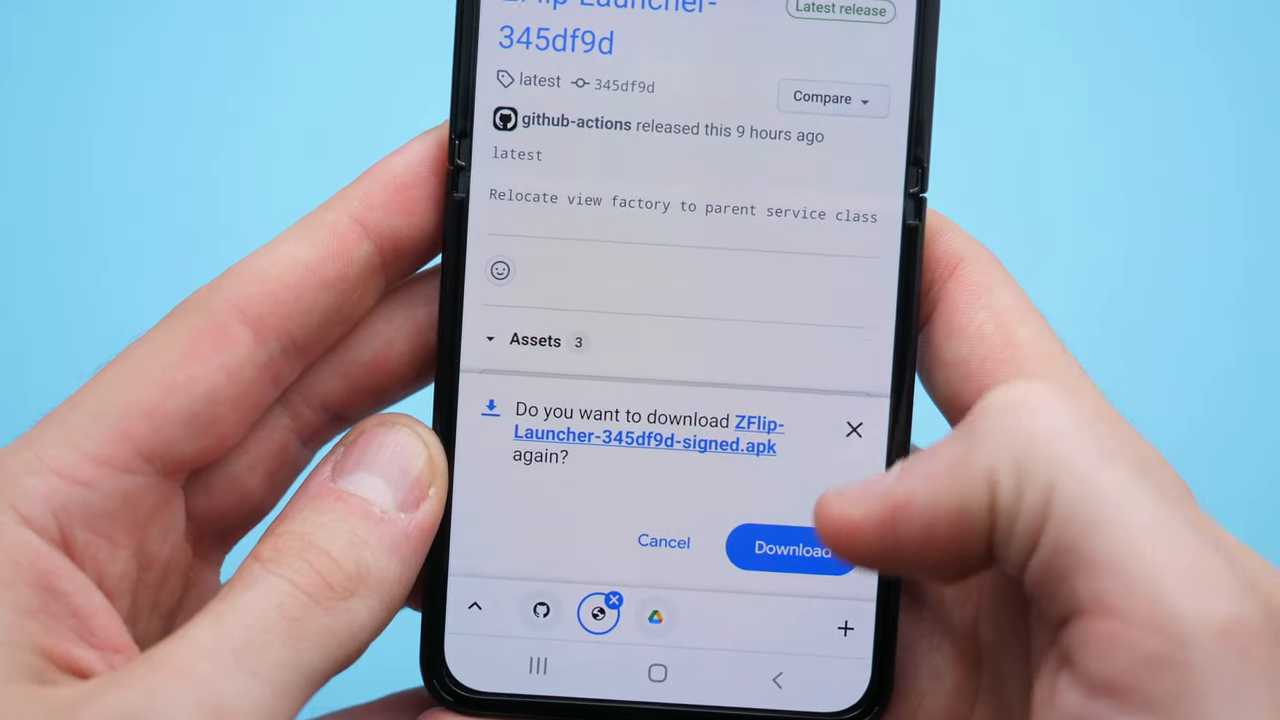
left_click(790, 548)
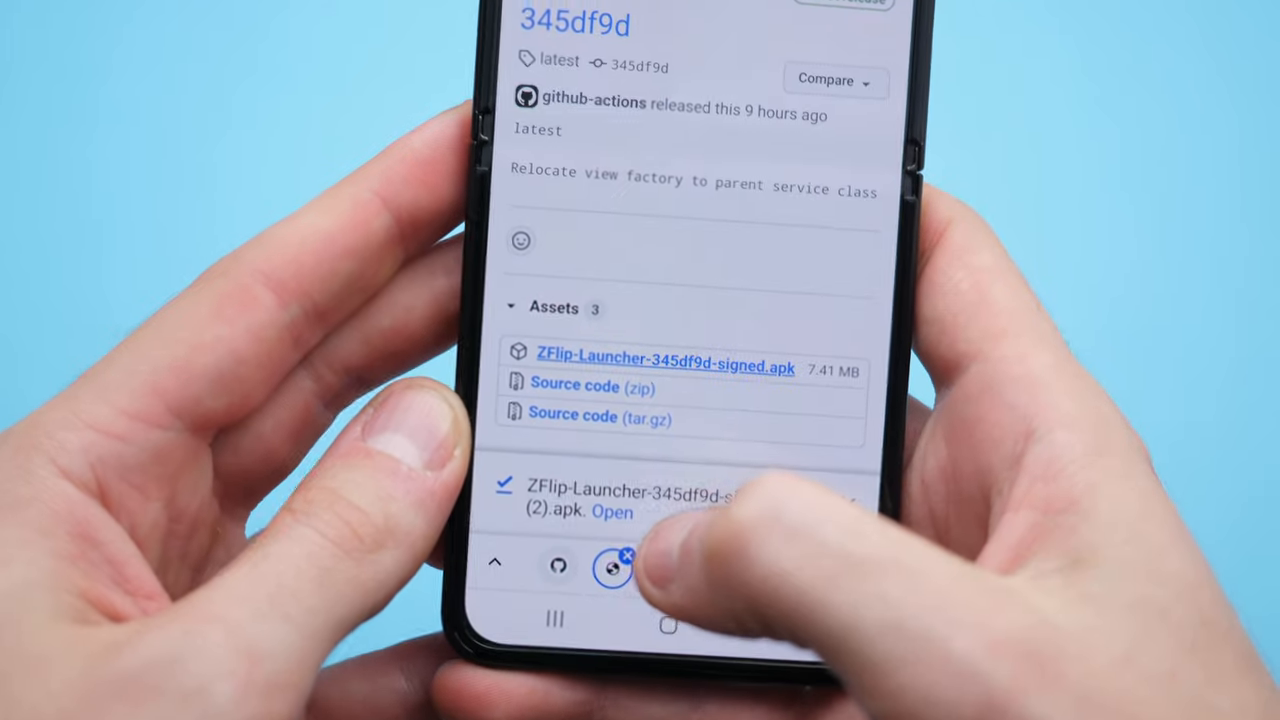
Install ZFlip Launcher from the downloaded APK.
left_click(612, 512)
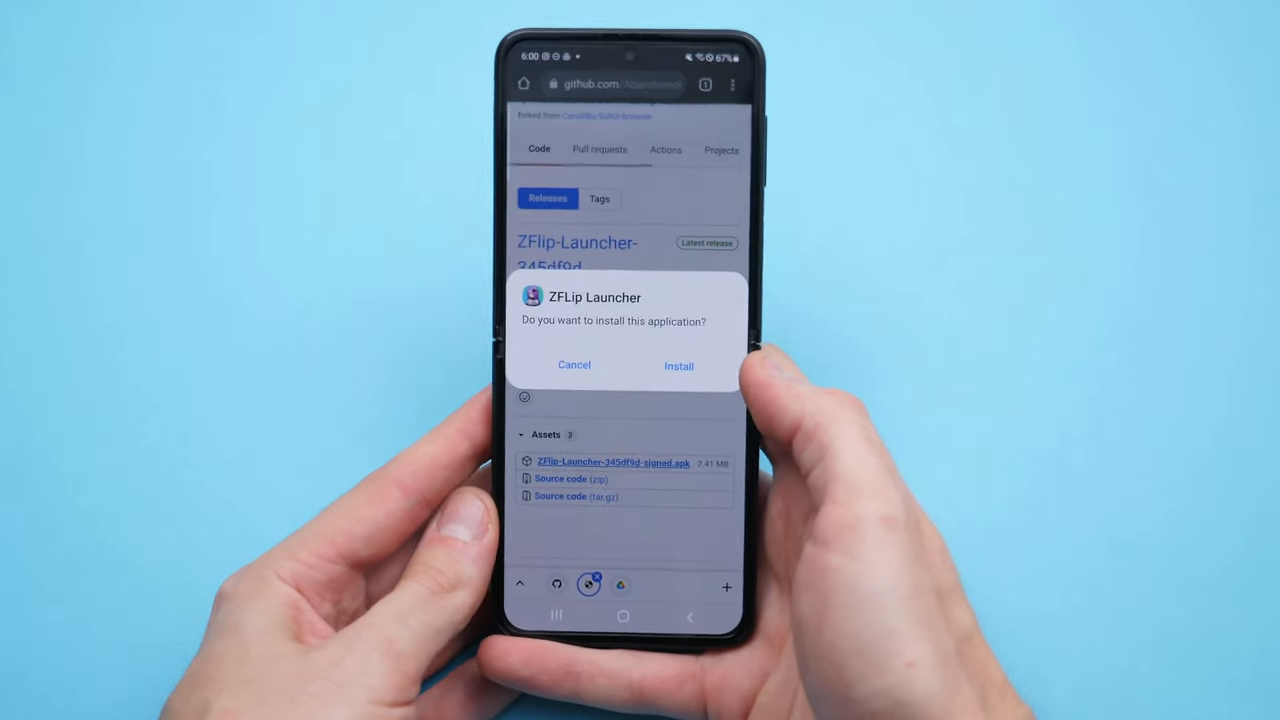
left_click(680, 364)
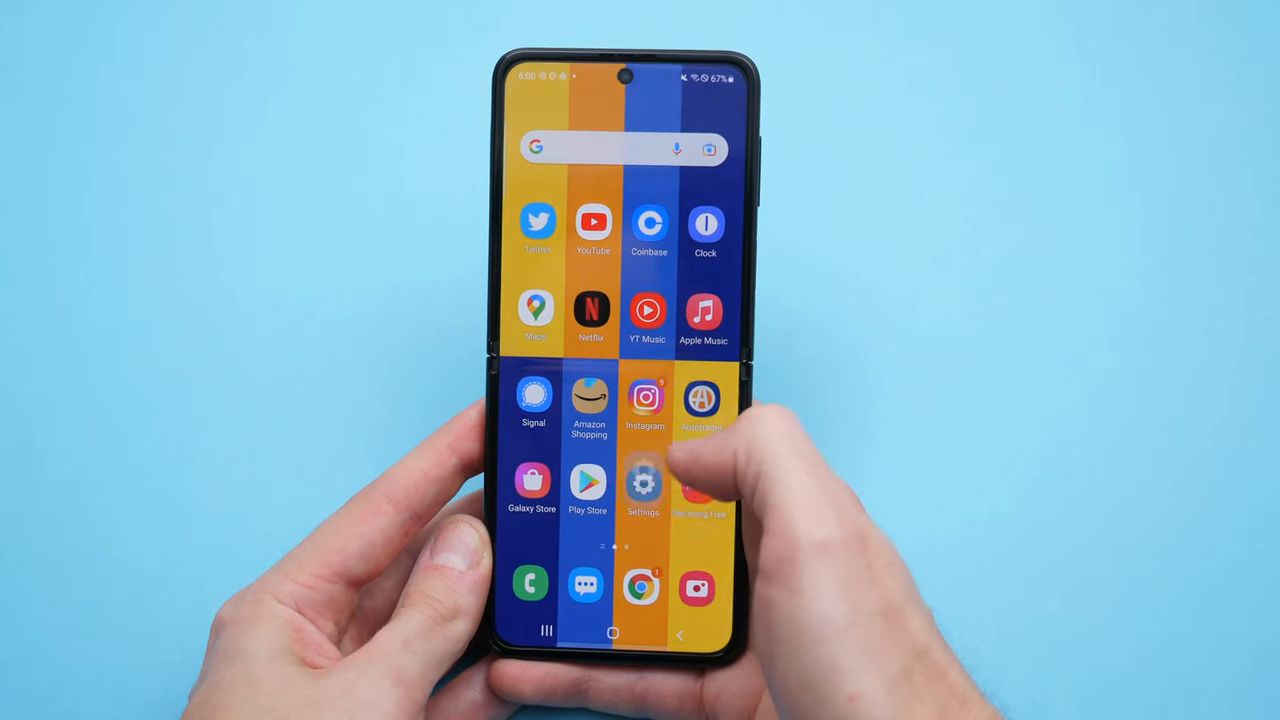
Turn on the ZFlip Launcher toggle in Settings > Cover screen > Widgets.
left_click(644, 488)
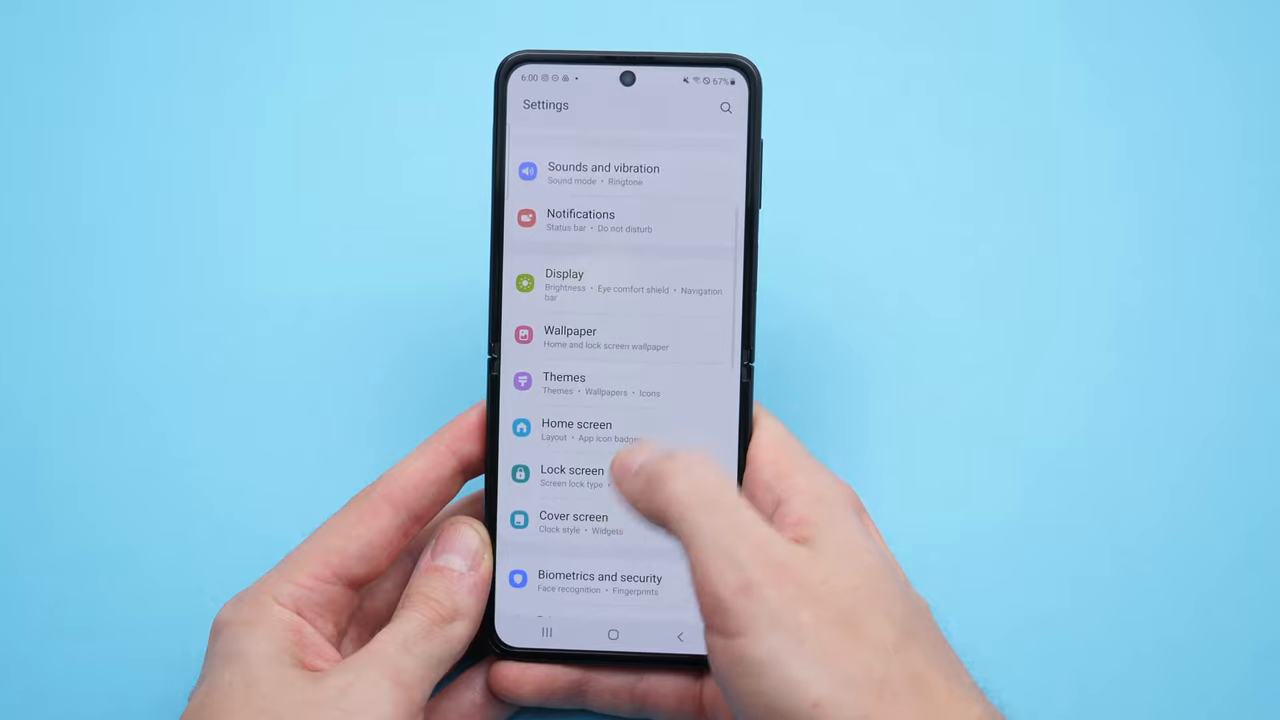
left_click(572, 522)
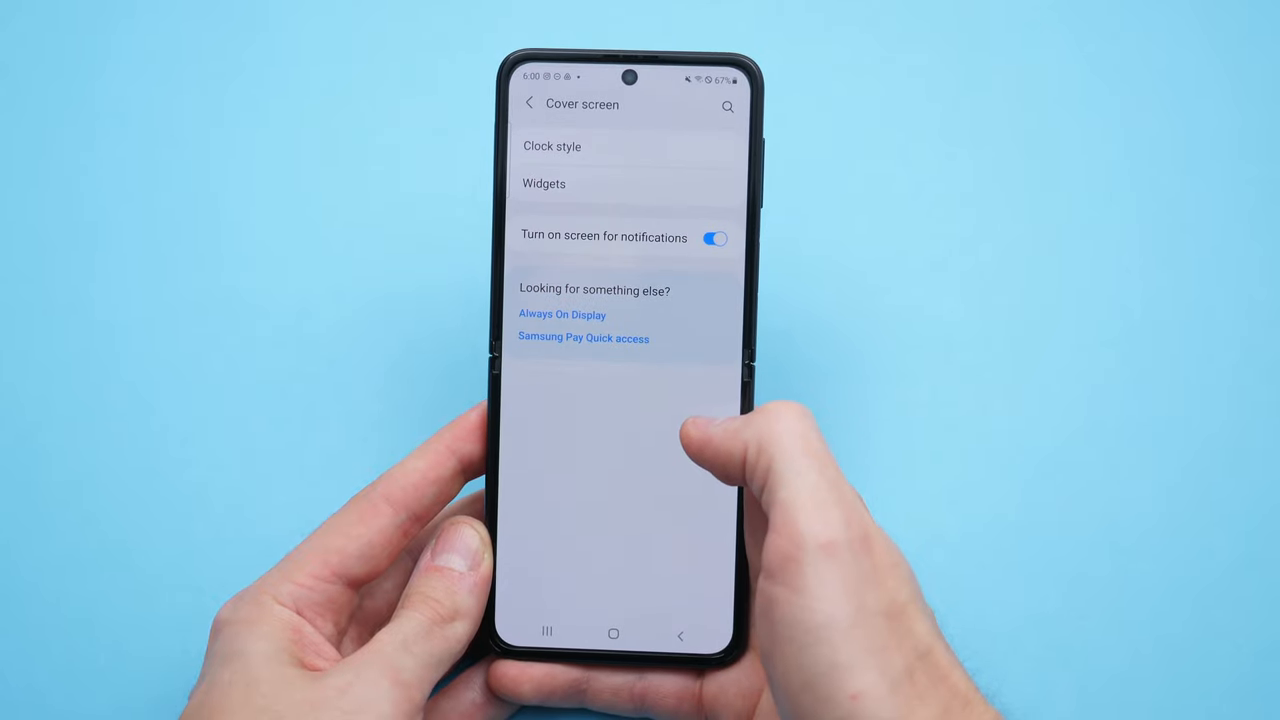
left_click(544, 184)
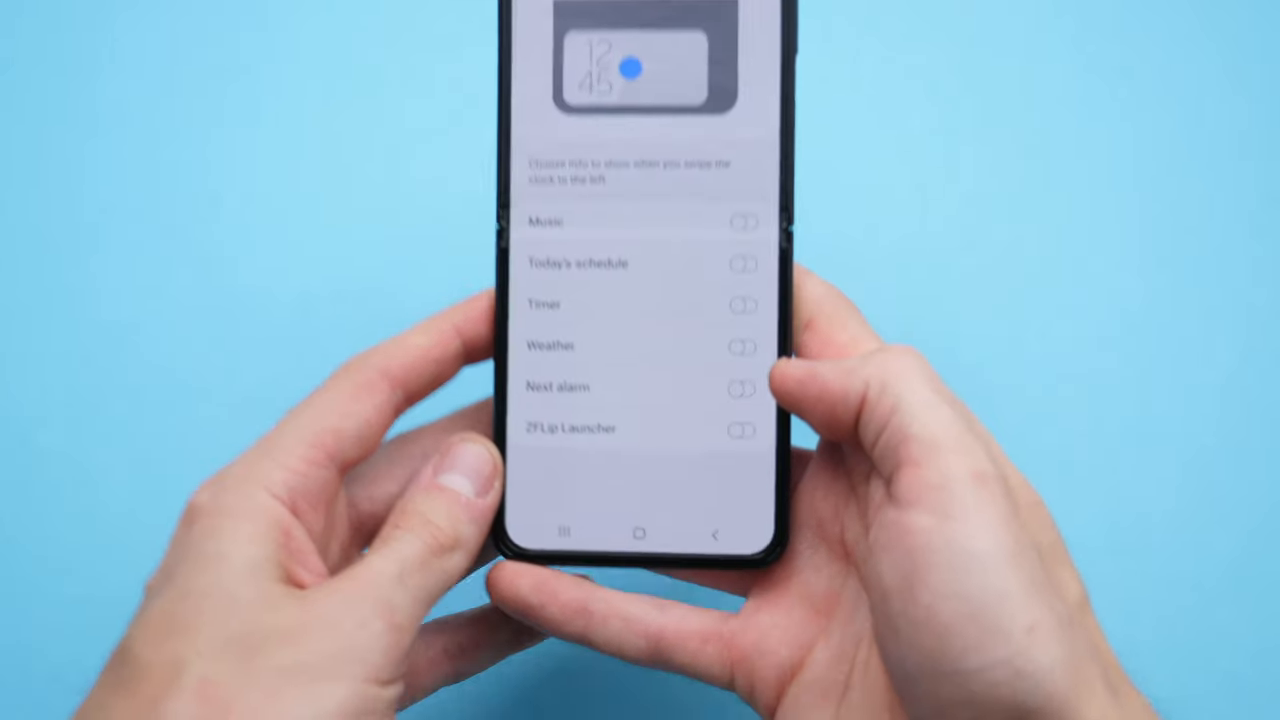
left_click(756, 448)
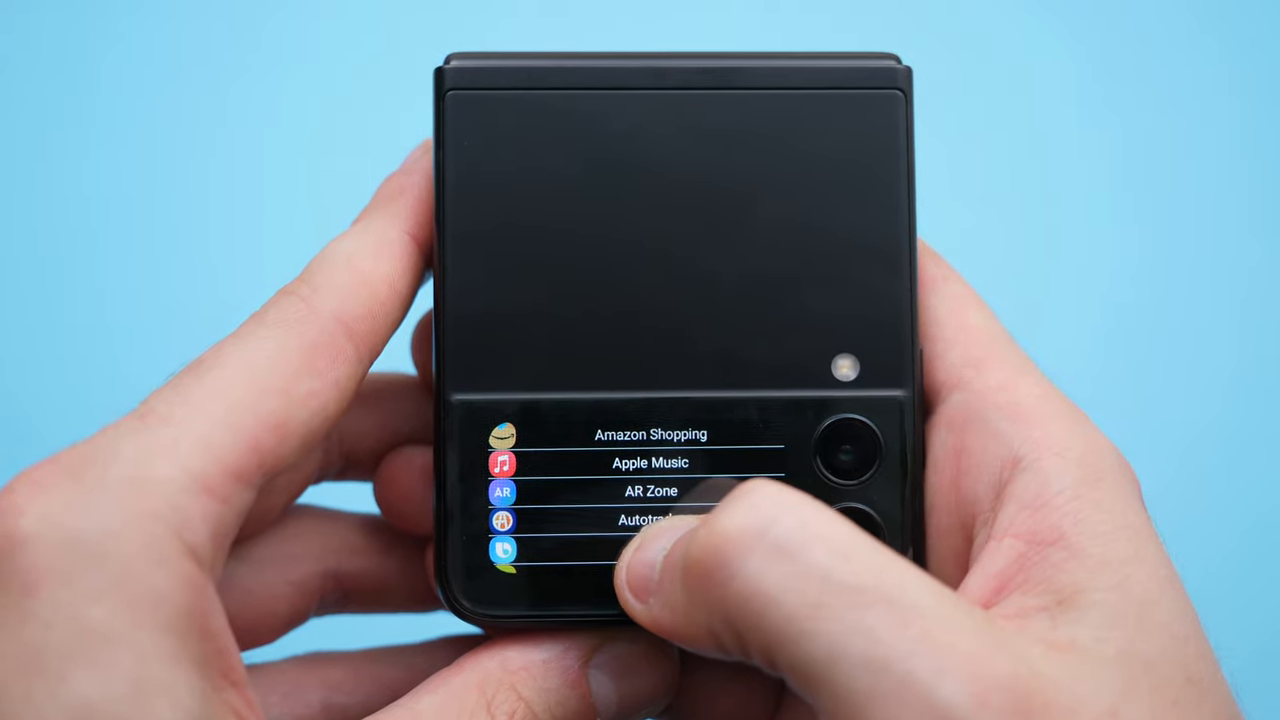
Swipe down the ZFlip Launcher app list on the cover screen toward Netflix.
scroll("down", 3)
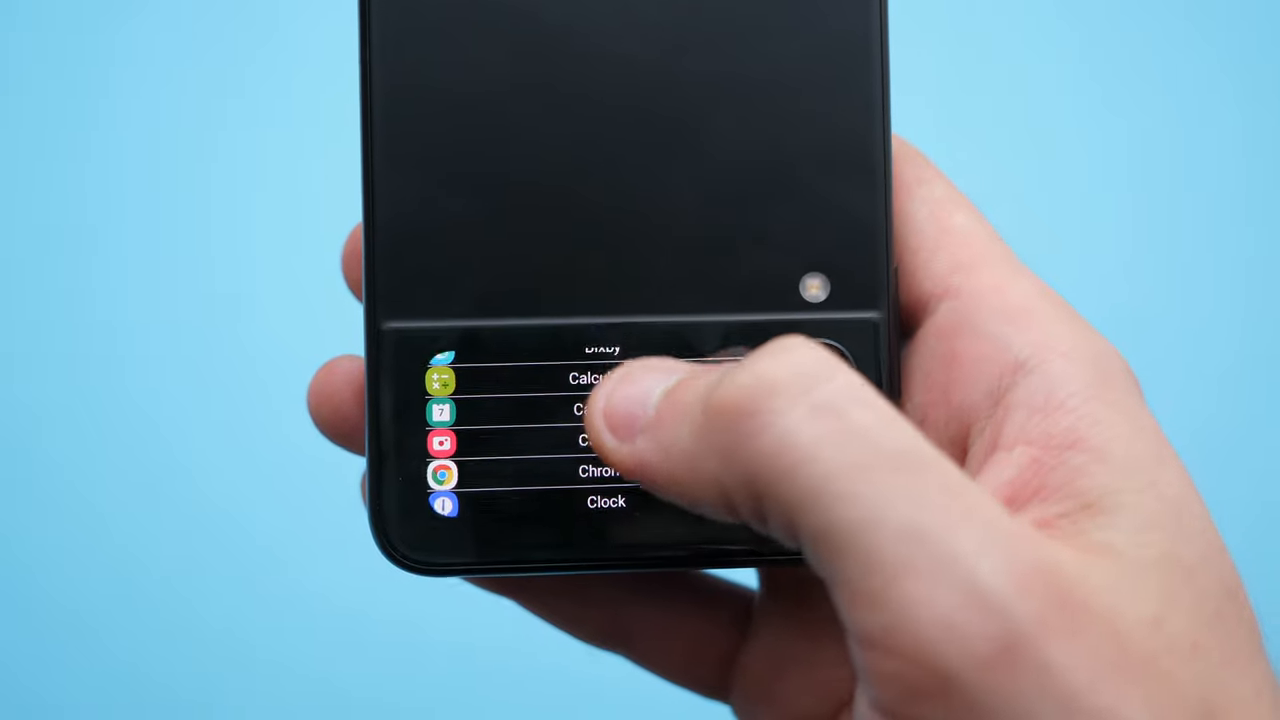
scroll("down", 3)
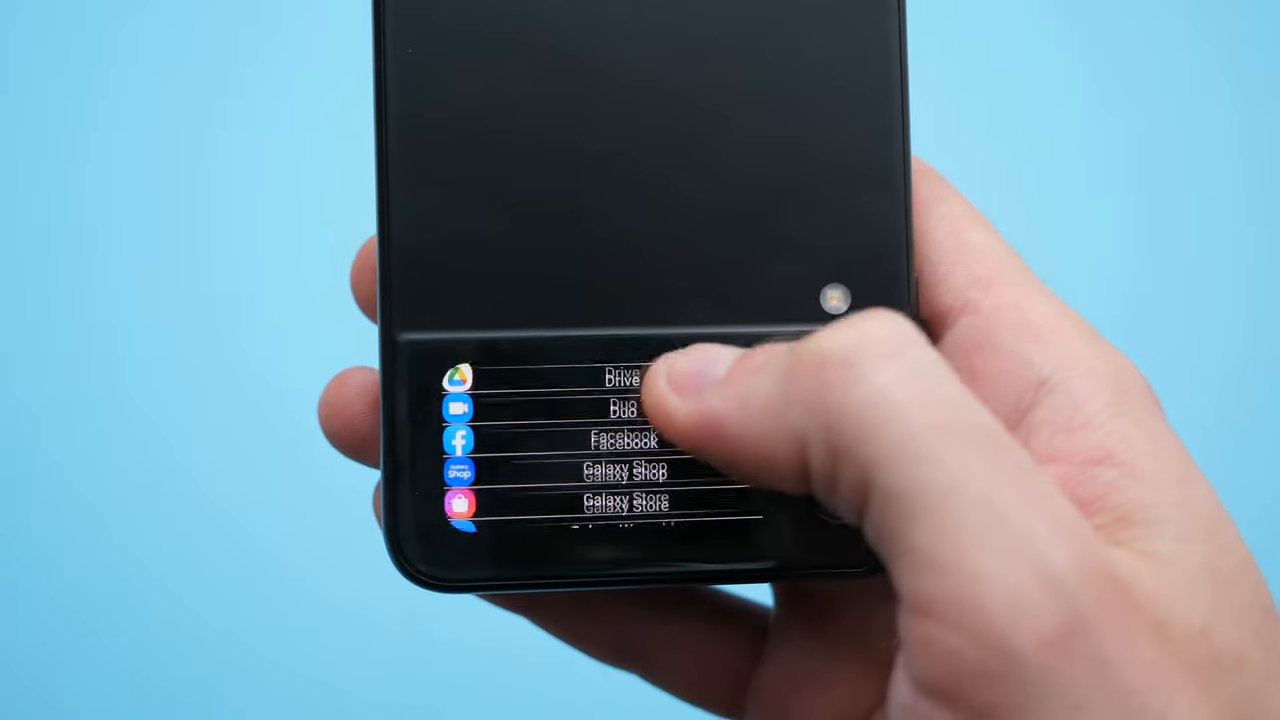
scroll("down", 3)
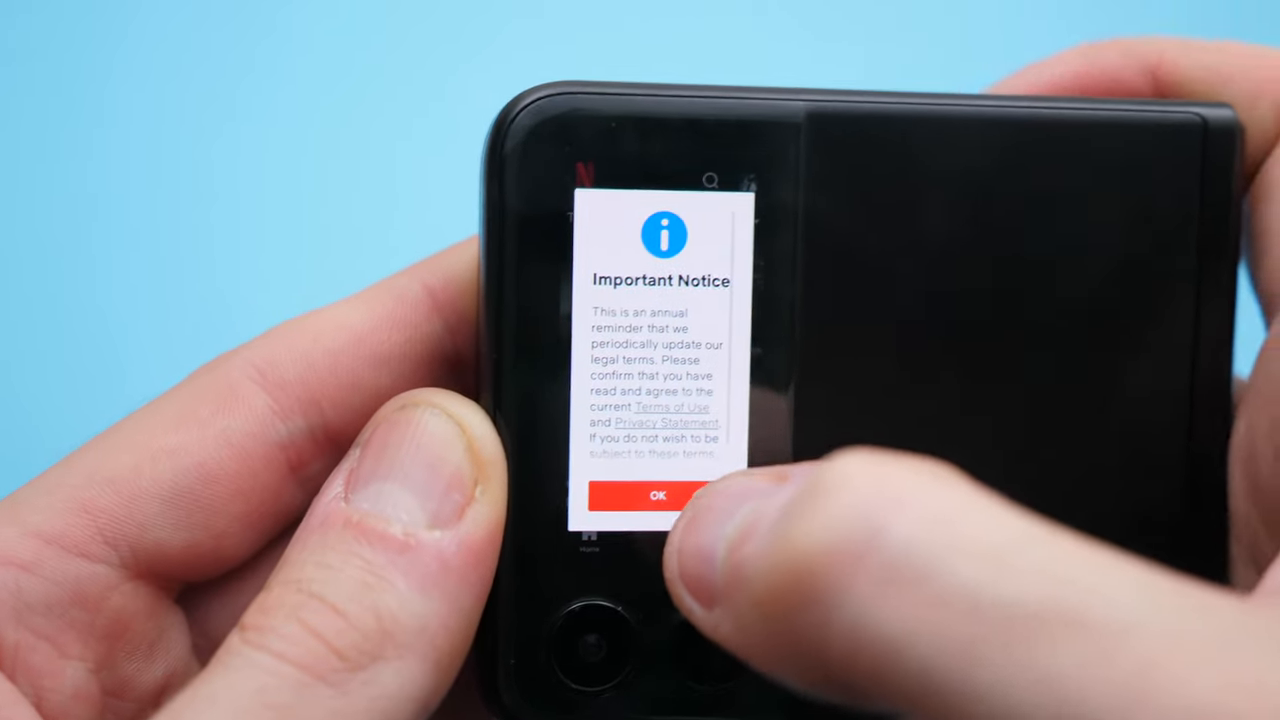
Accept Netflix's Important Notice about updated legal terms with OK.
left_click(658, 496)
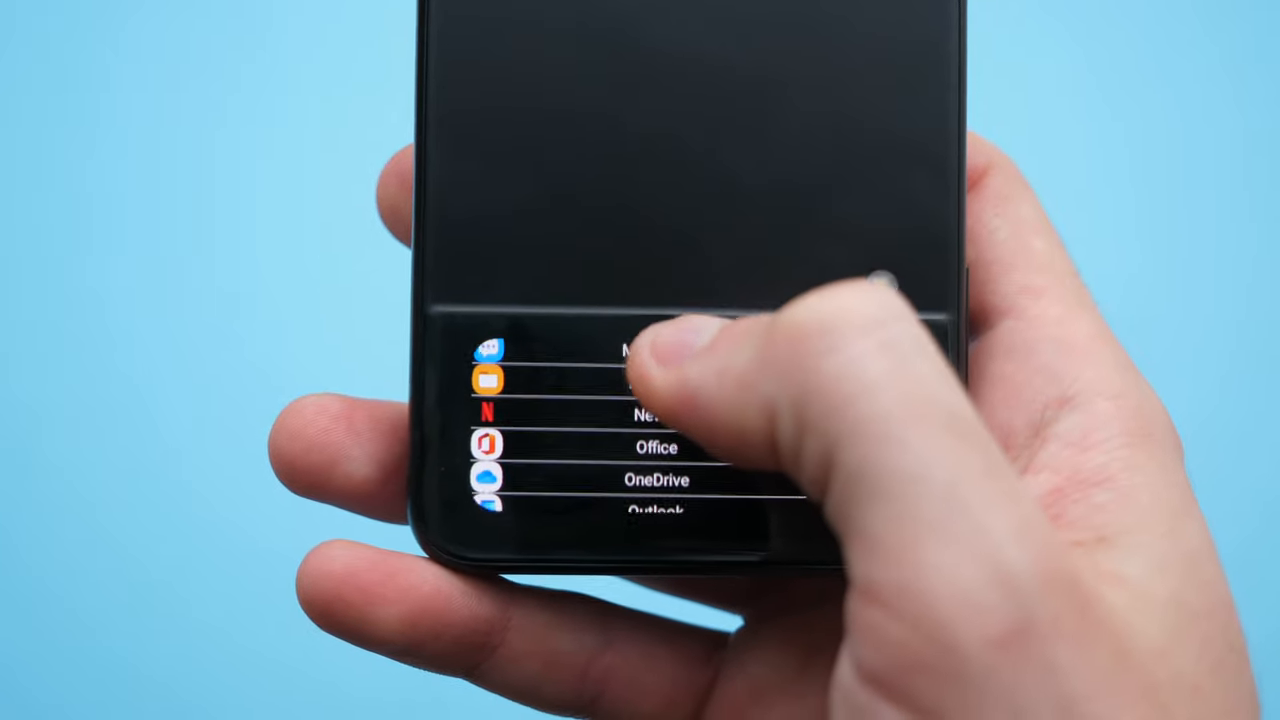
Scroll the launcher list to YouTube and launch it on the cover screen, browsing its home feed.
scroll("down", 3)
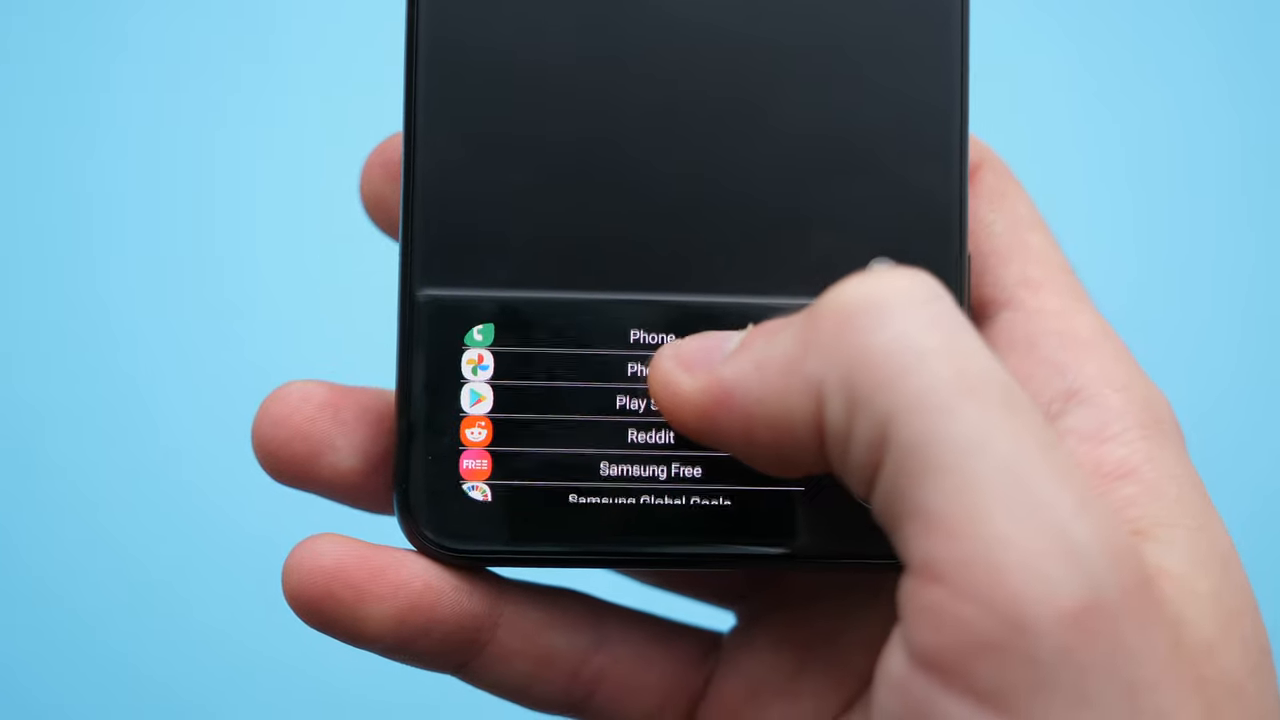
scroll("down", 3)
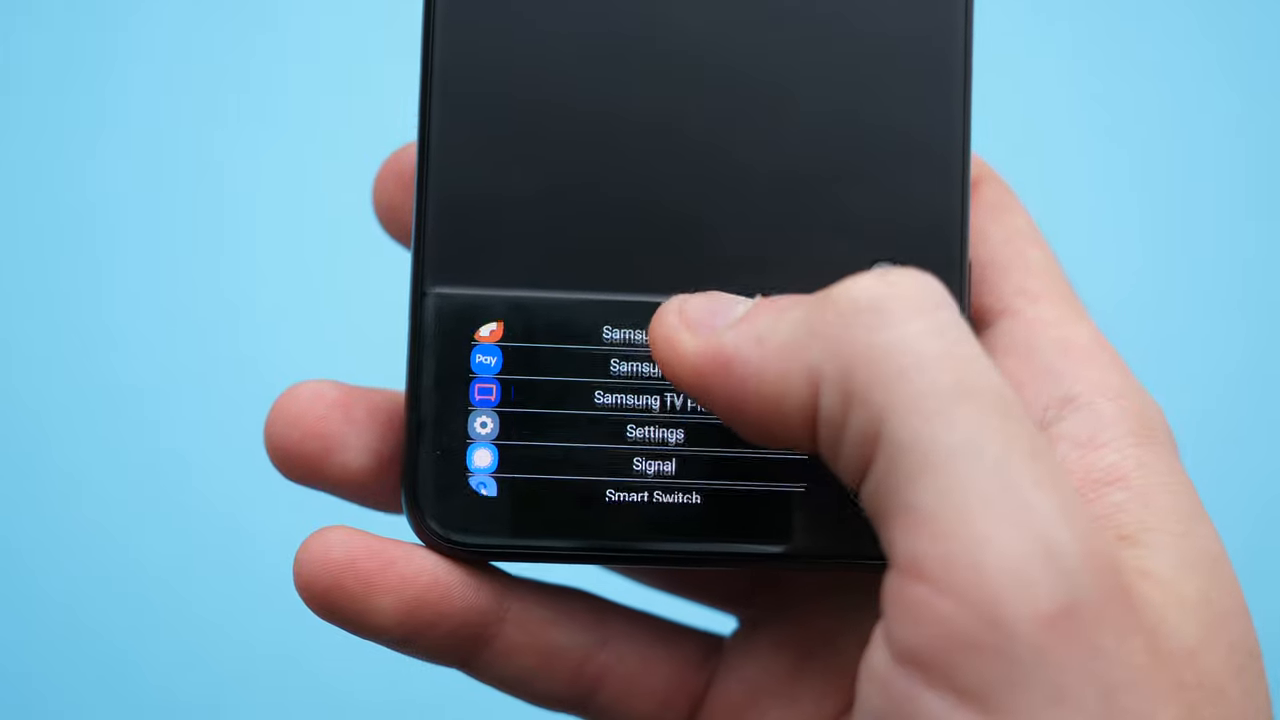
scroll("down", 3)
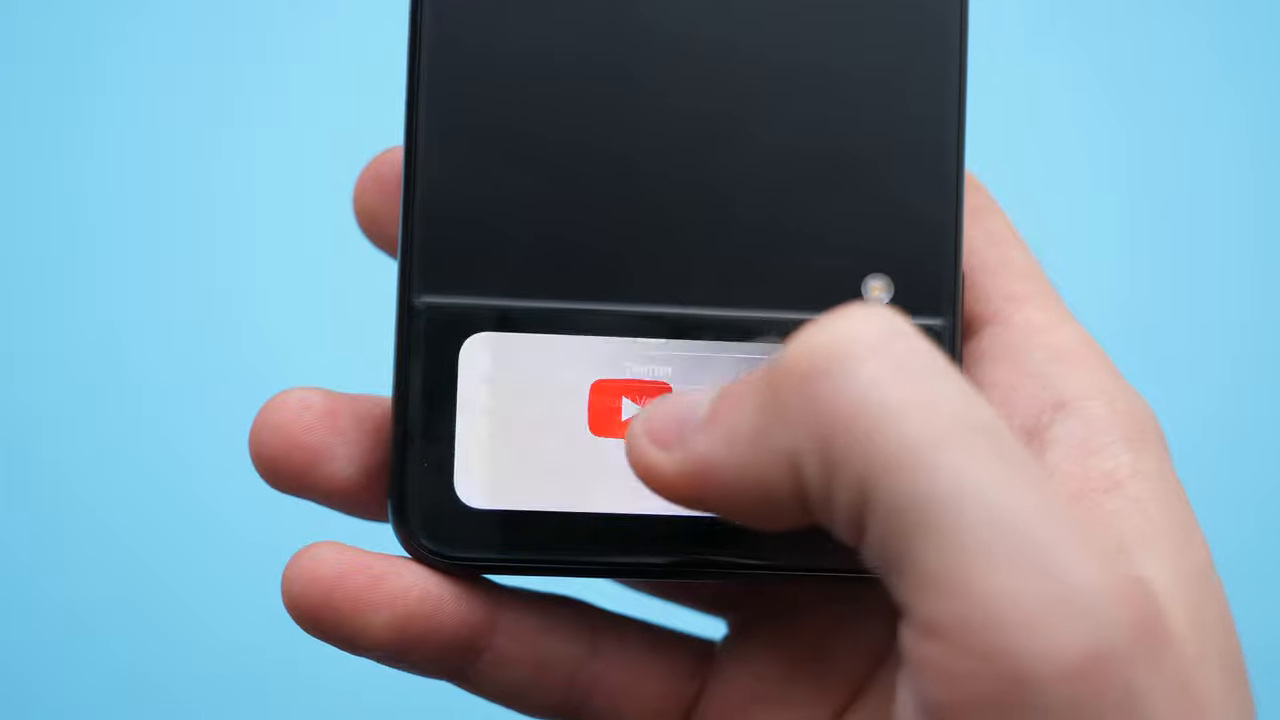
left_click(620, 410)
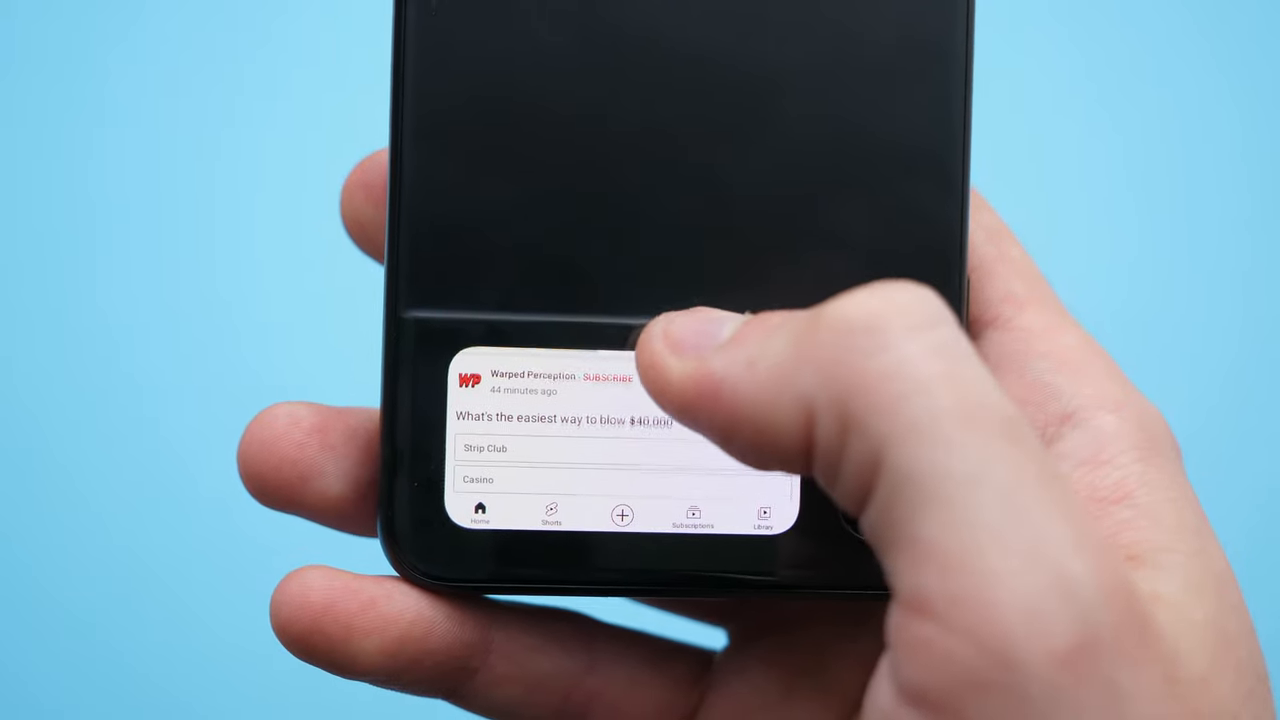
scroll("down", 3)
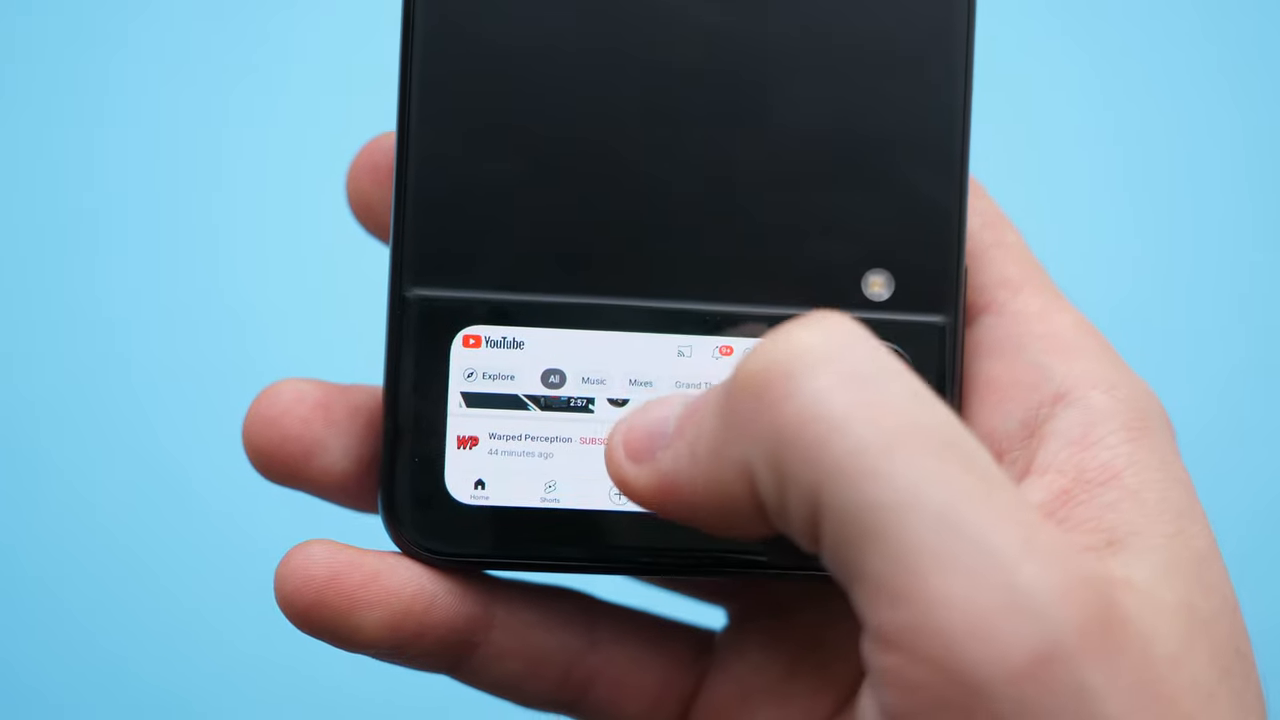